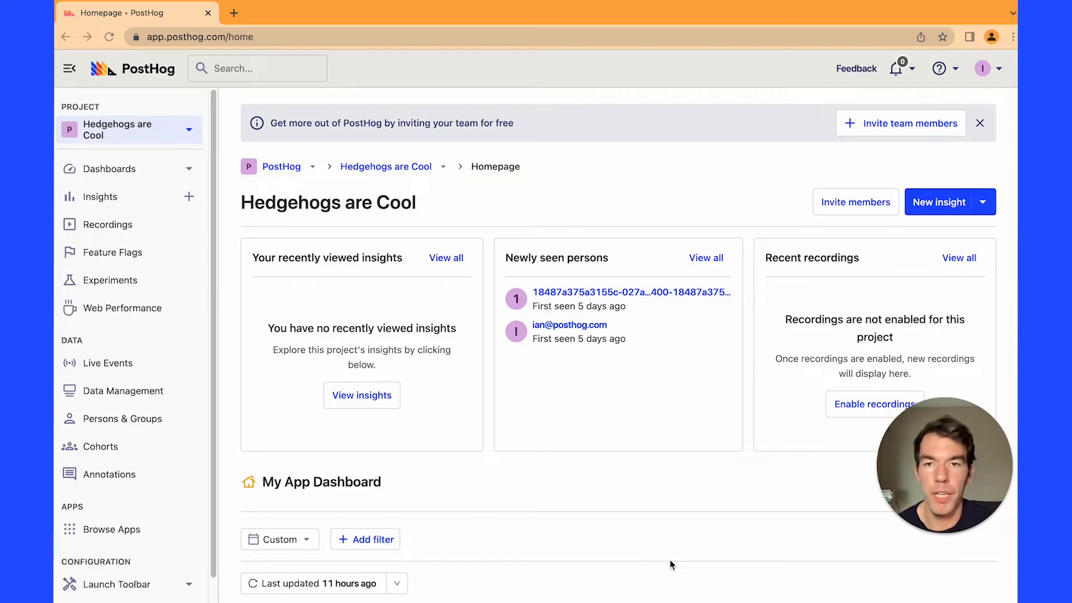
{"action": "mouse_move", "coordinate": [573, 532]}
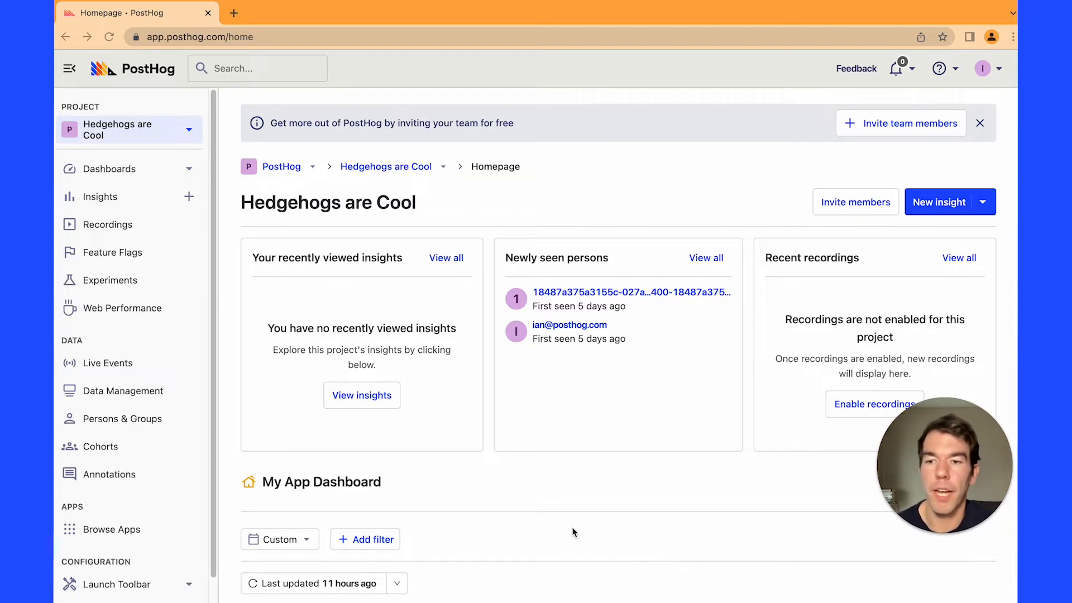
{"action": "mouse_move", "coordinate": [179, 441]}
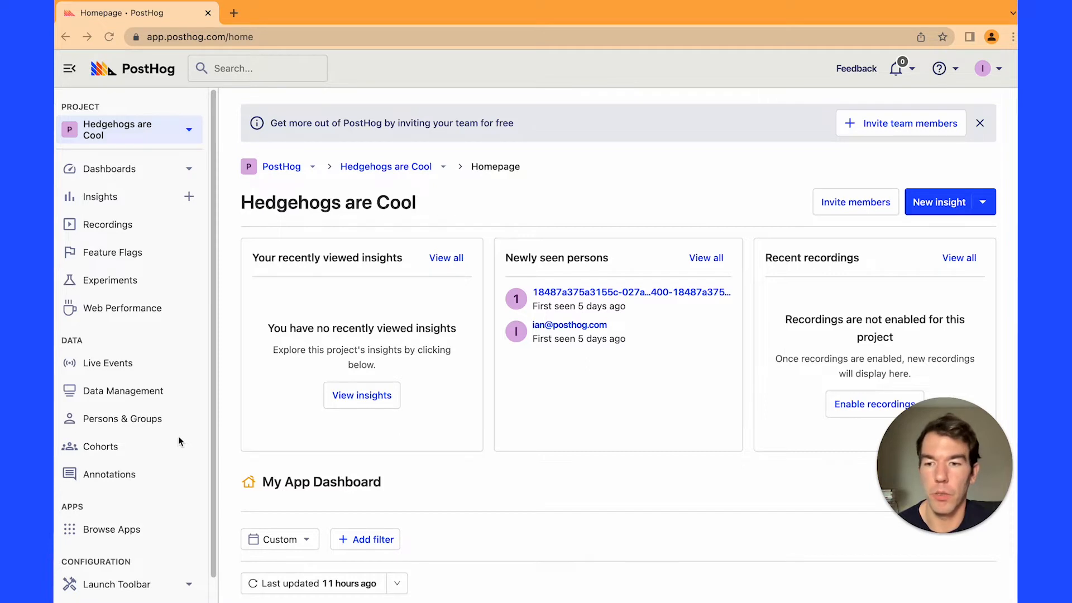
Open the Launch Toolbar page under Configuration in the sidebar.
{"action": "scroll", "scroll_direction": "down", "scroll_amount": 3}
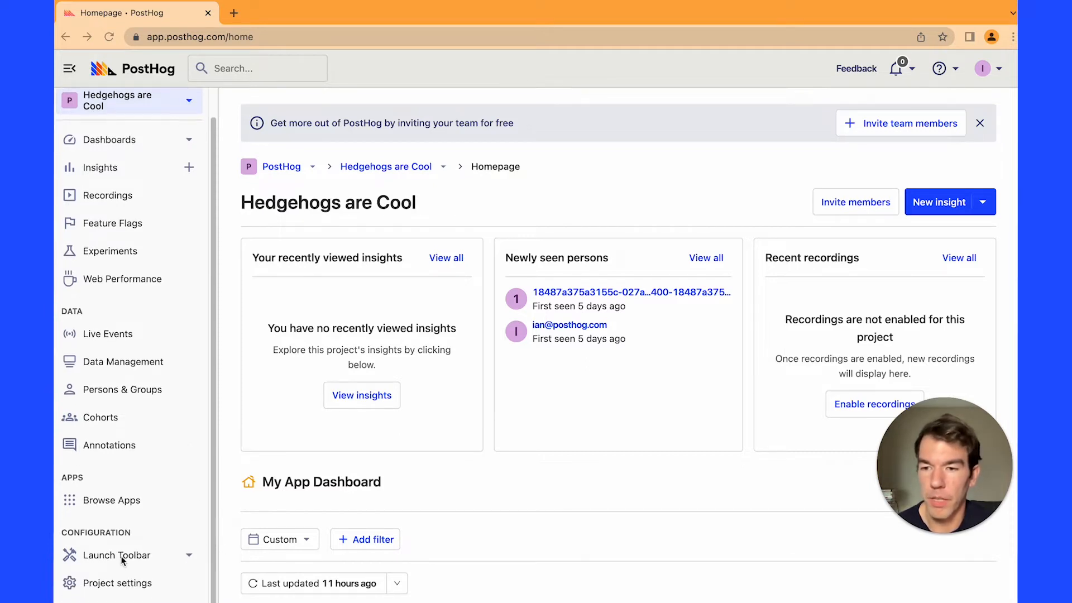
{"action": "mouse_move", "coordinate": [113, 555]}
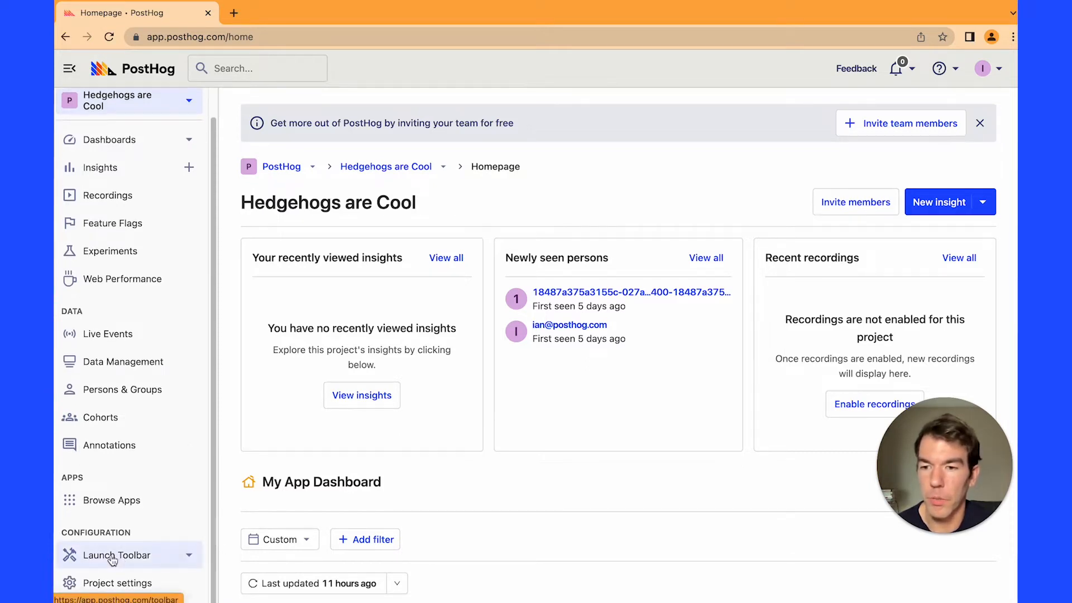
{"action": "left_click", "coordinate": [116, 554]}
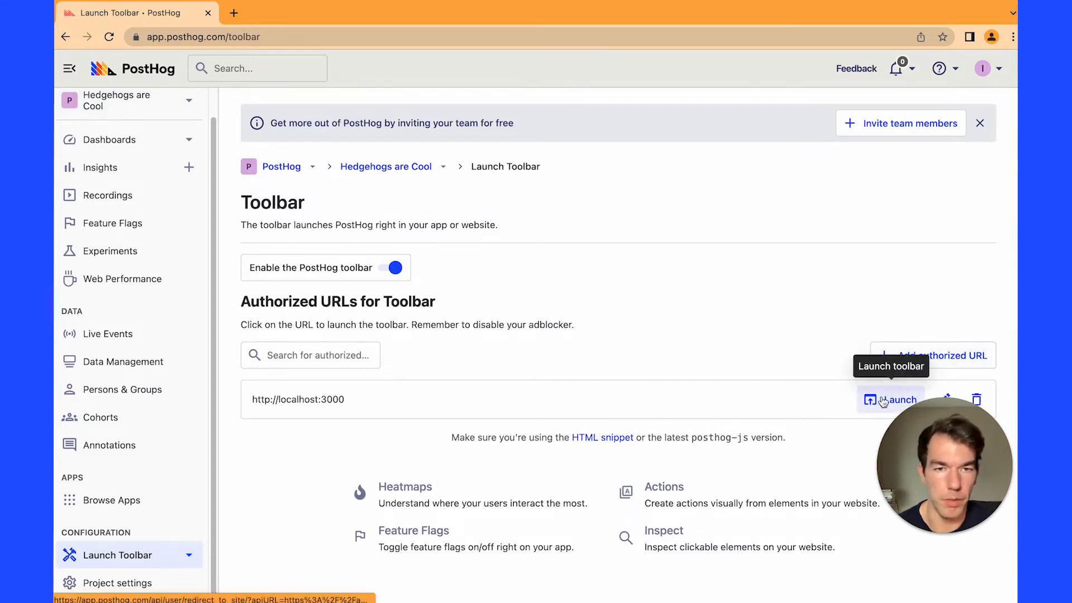
Launch the toolbar on localhost:3000, try Inspect mode, then collapse the toolbar menu.
{"action": "left_click", "coordinate": [896, 400]}
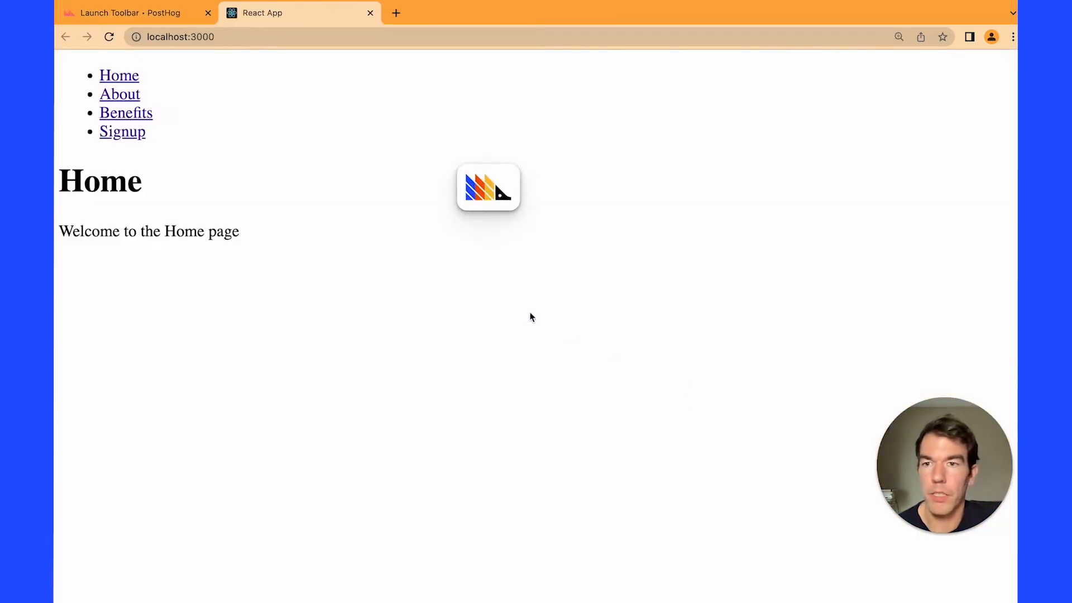
{"action": "mouse_move", "coordinate": [328, 179]}
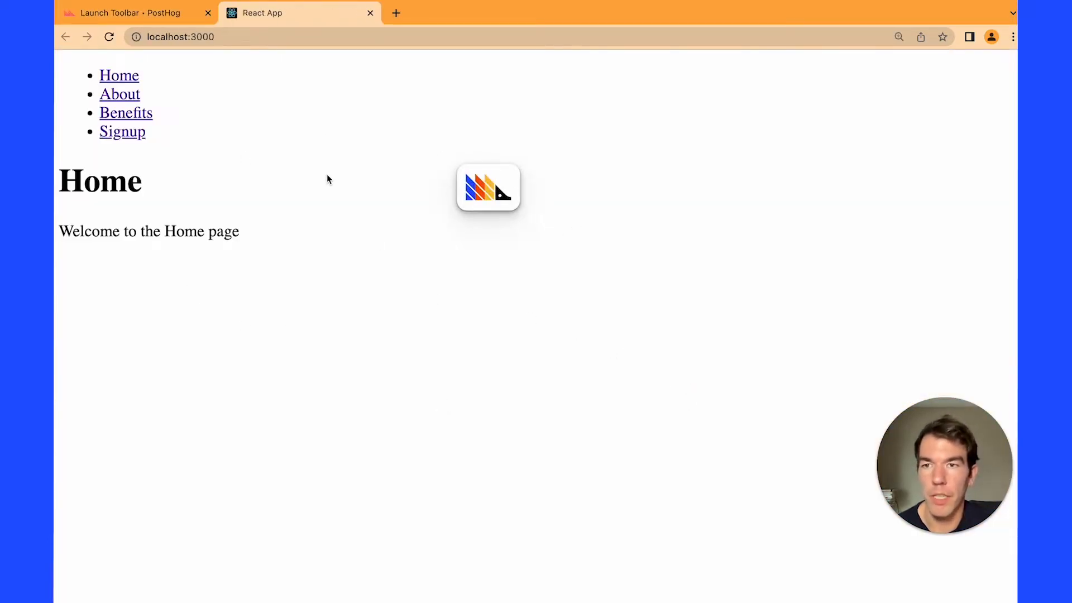
{"action": "mouse_move", "coordinate": [290, 235]}
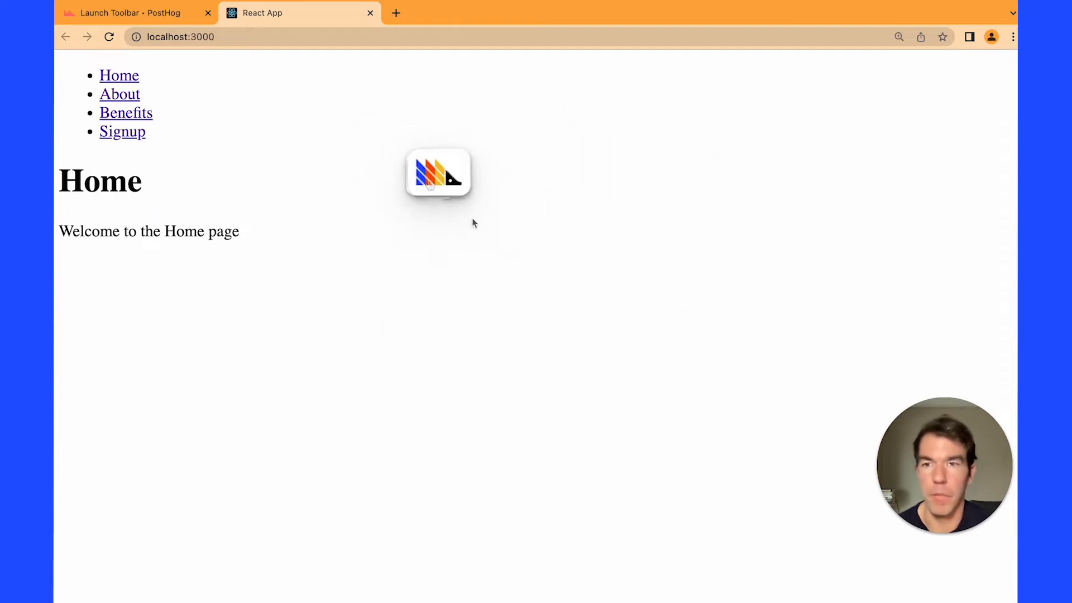
{"action": "left_click", "coordinate": [438, 174]}
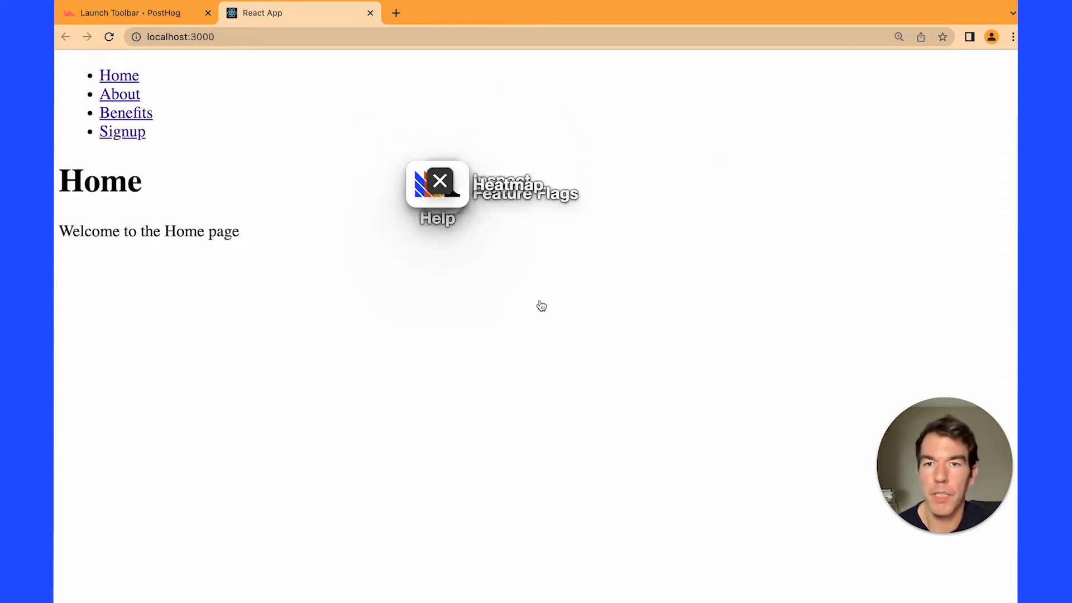
{"action": "left_click", "coordinate": [437, 184]}
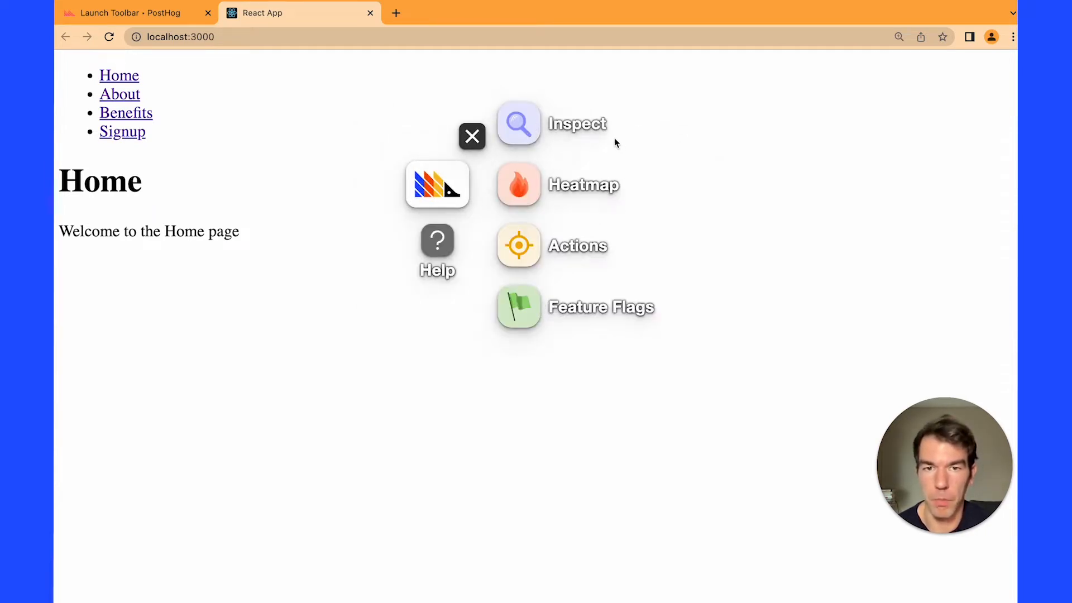
{"action": "mouse_move", "coordinate": [536, 147]}
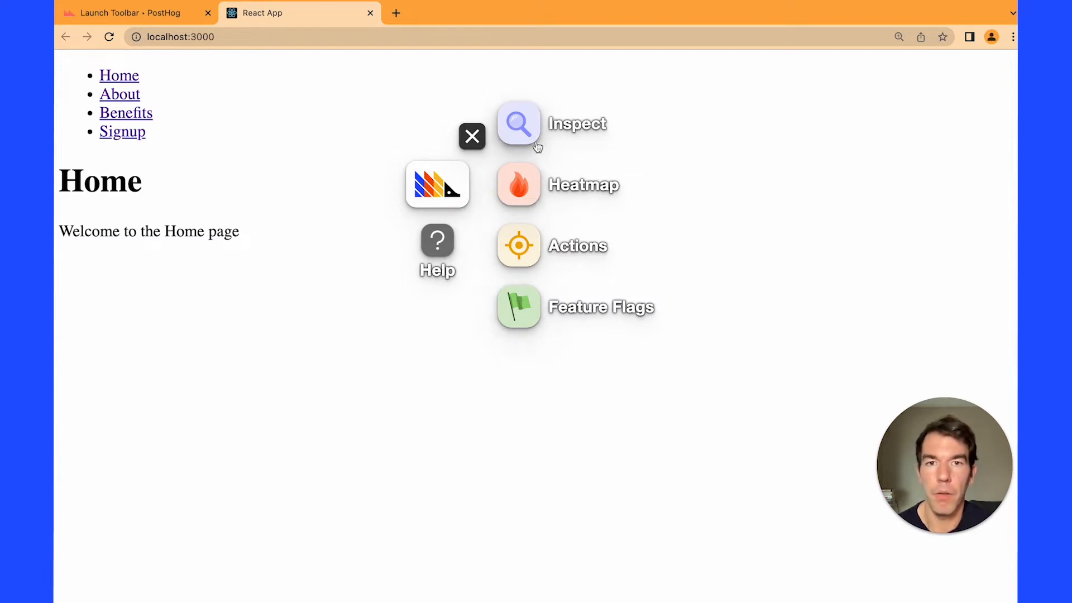
{"action": "mouse_move", "coordinate": [509, 253]}
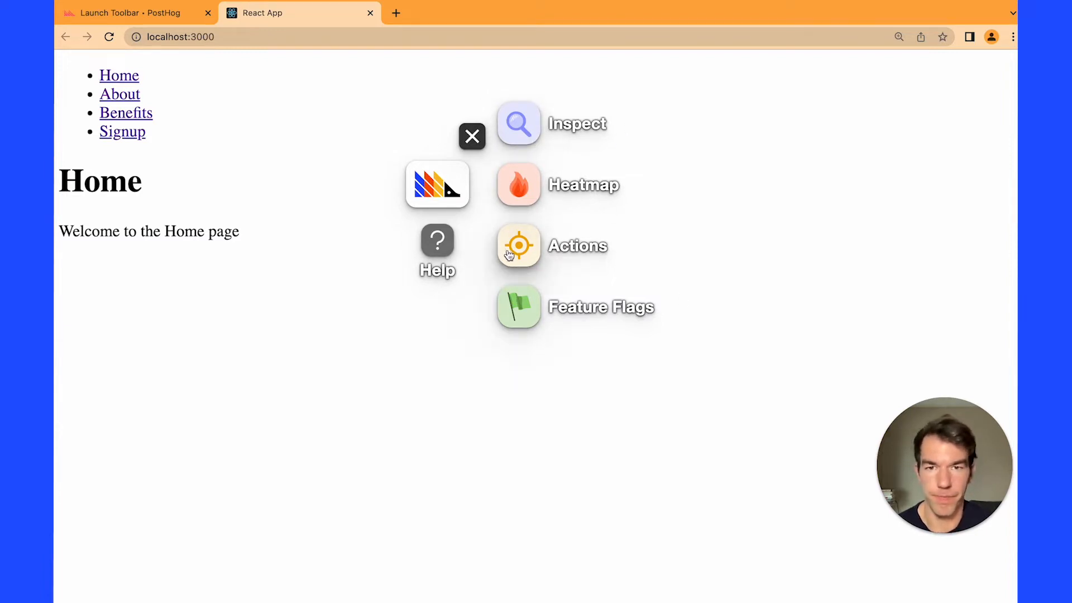
{"action": "mouse_move", "coordinate": [519, 125]}
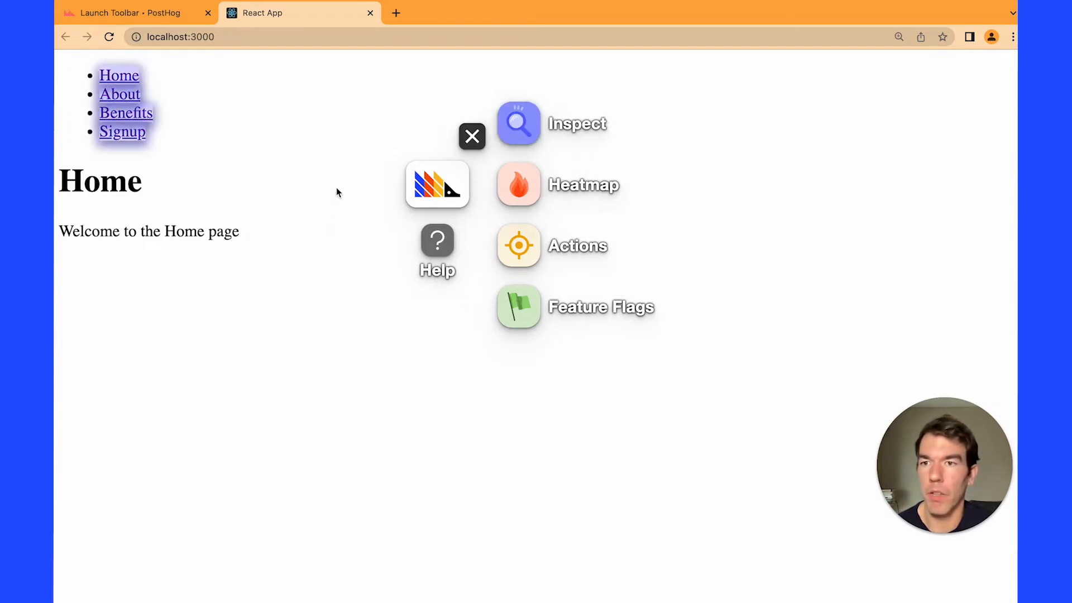
{"action": "mouse_move", "coordinate": [242, 91]}
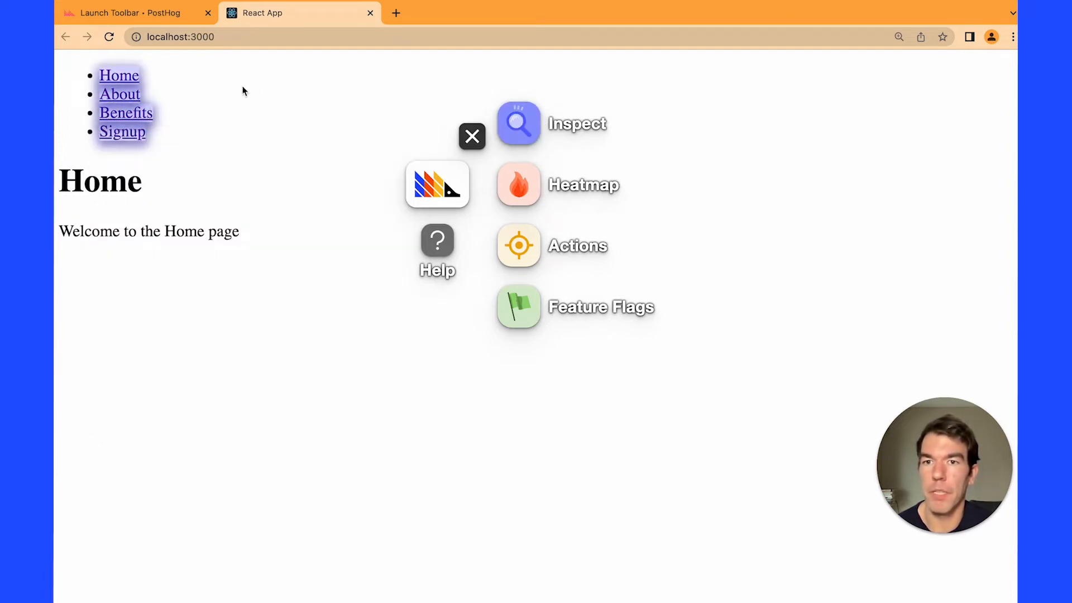
{"action": "mouse_move", "coordinate": [218, 103]}
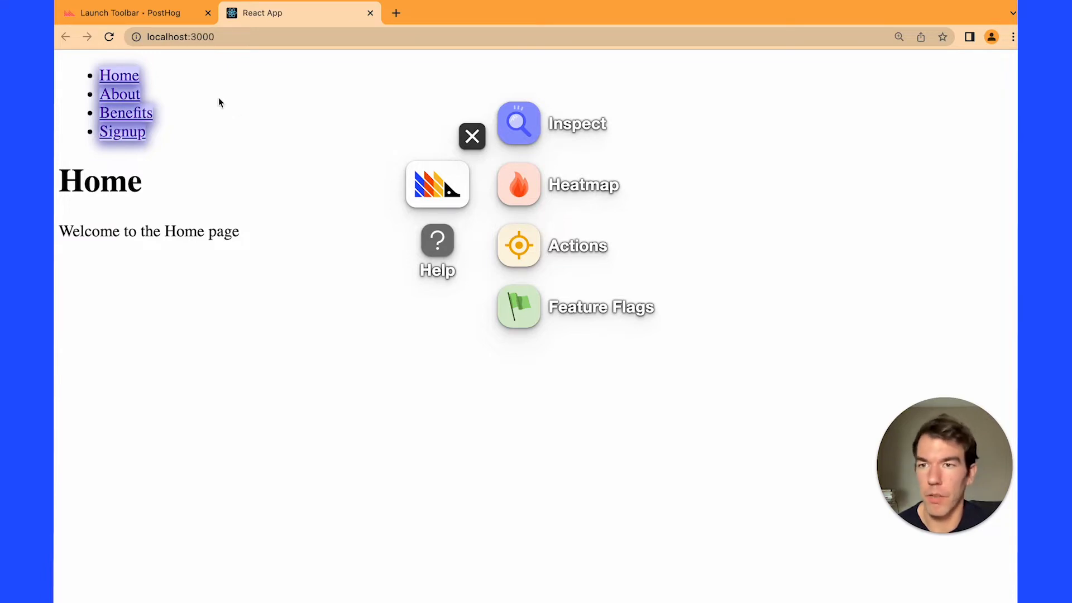
{"action": "mouse_move", "coordinate": [176, 98]}
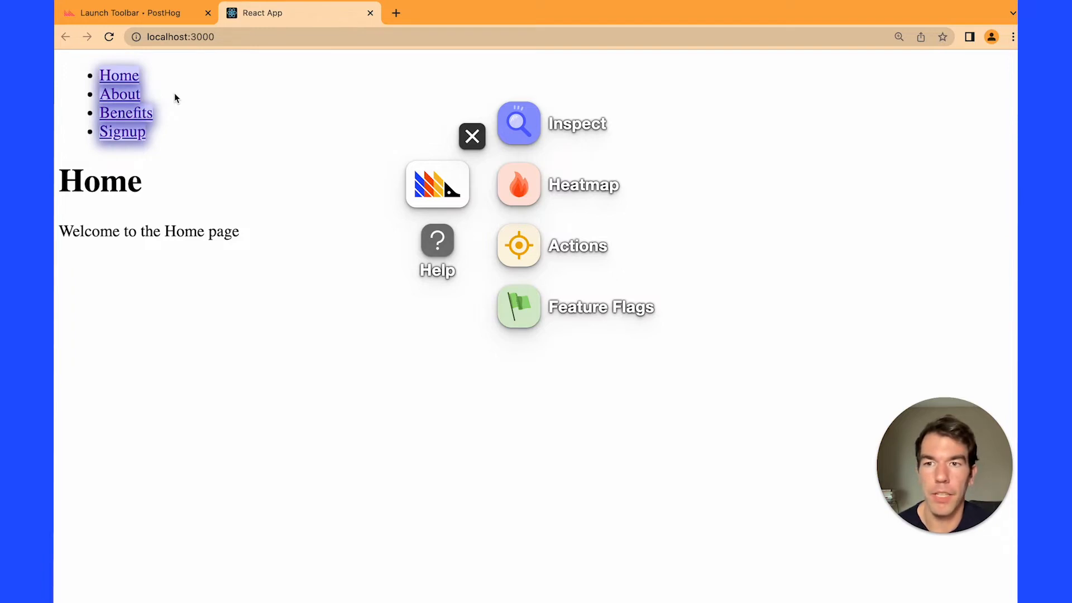
{"action": "left_click", "coordinate": [472, 136]}
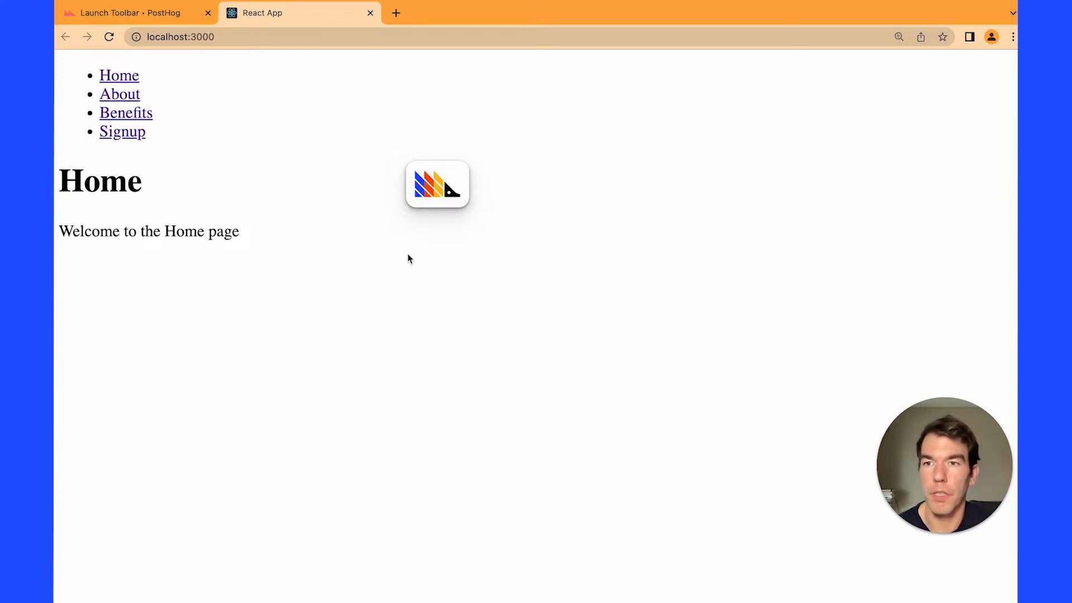
Browse the React app from Home to About, then to Benefits.
{"action": "left_click", "coordinate": [119, 94]}
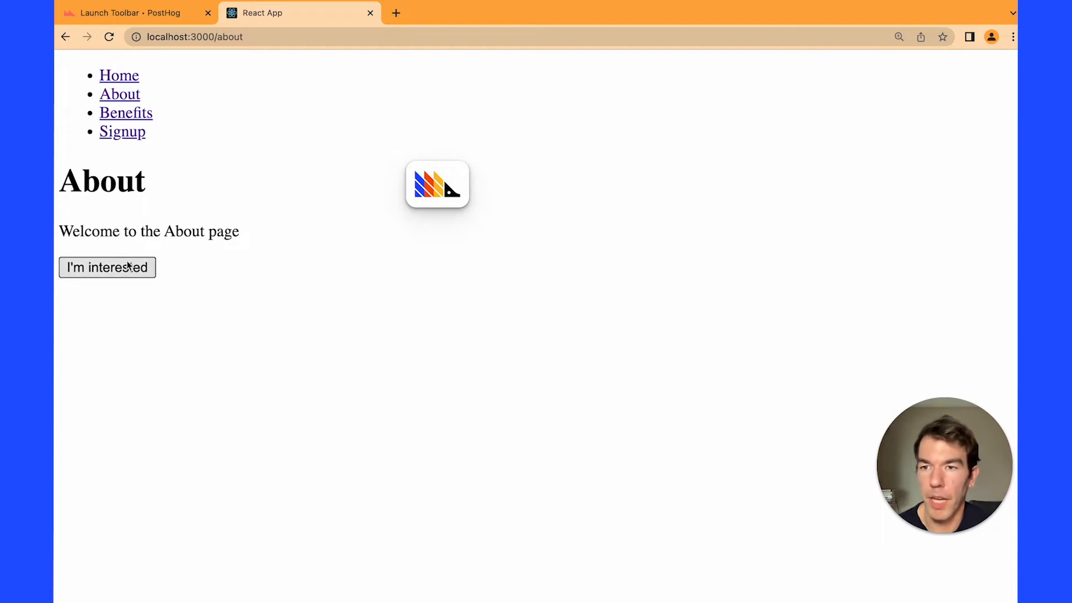
{"action": "mouse_move", "coordinate": [214, 256]}
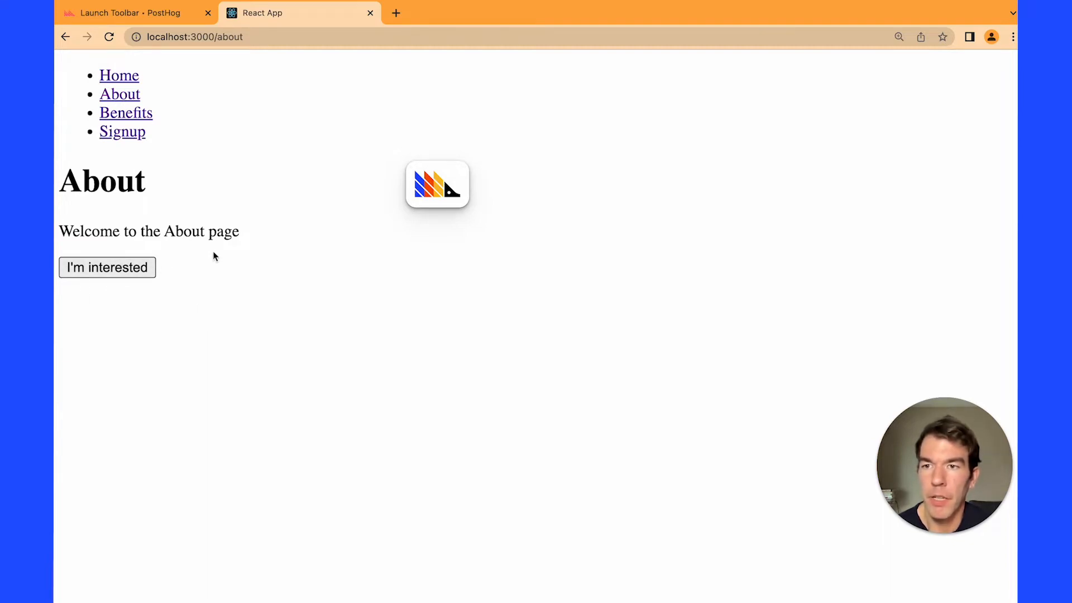
{"action": "left_click", "coordinate": [126, 112]}
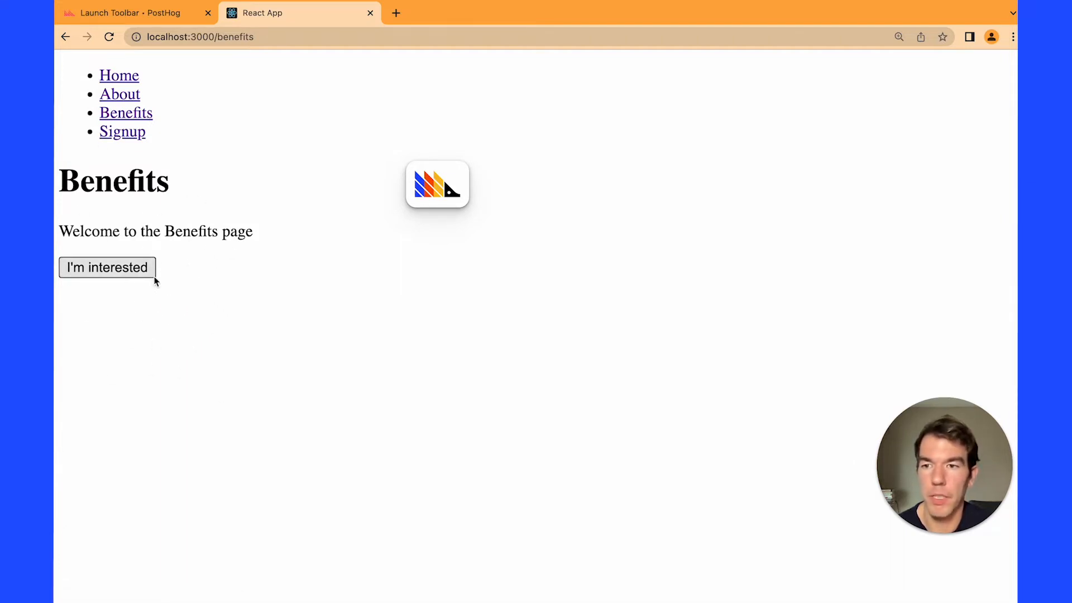
{"action": "mouse_move", "coordinate": [252, 205]}
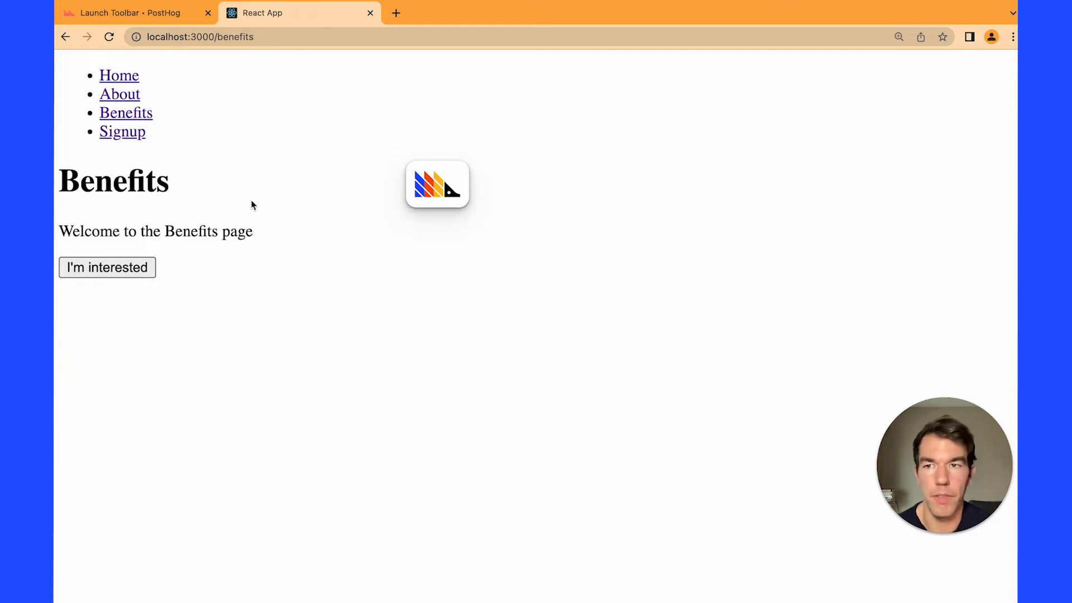
{"action": "mouse_move", "coordinate": [219, 210]}
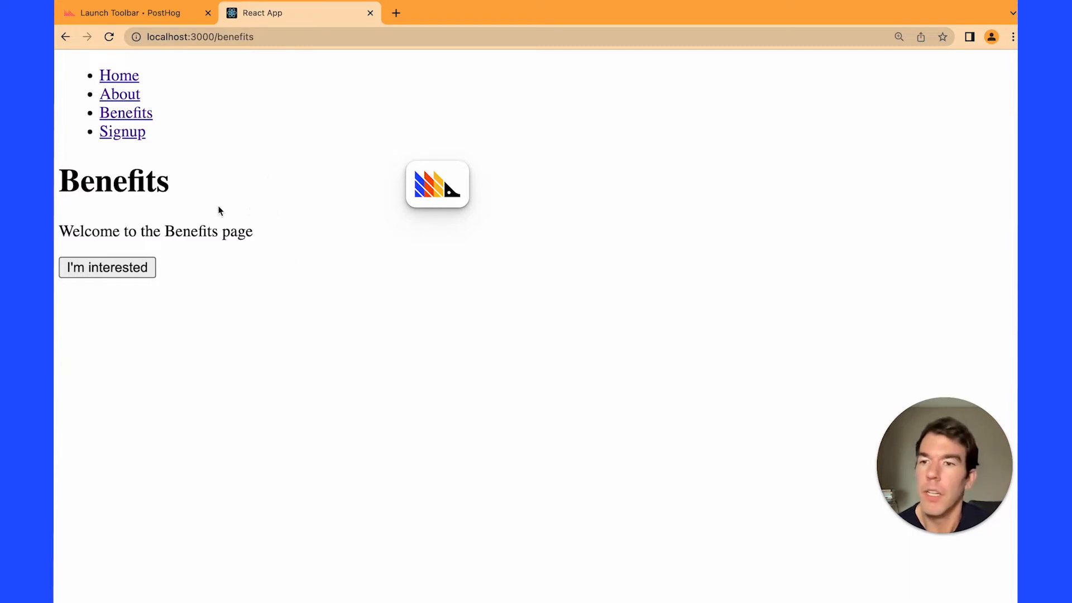
{"action": "mouse_move", "coordinate": [234, 187]}
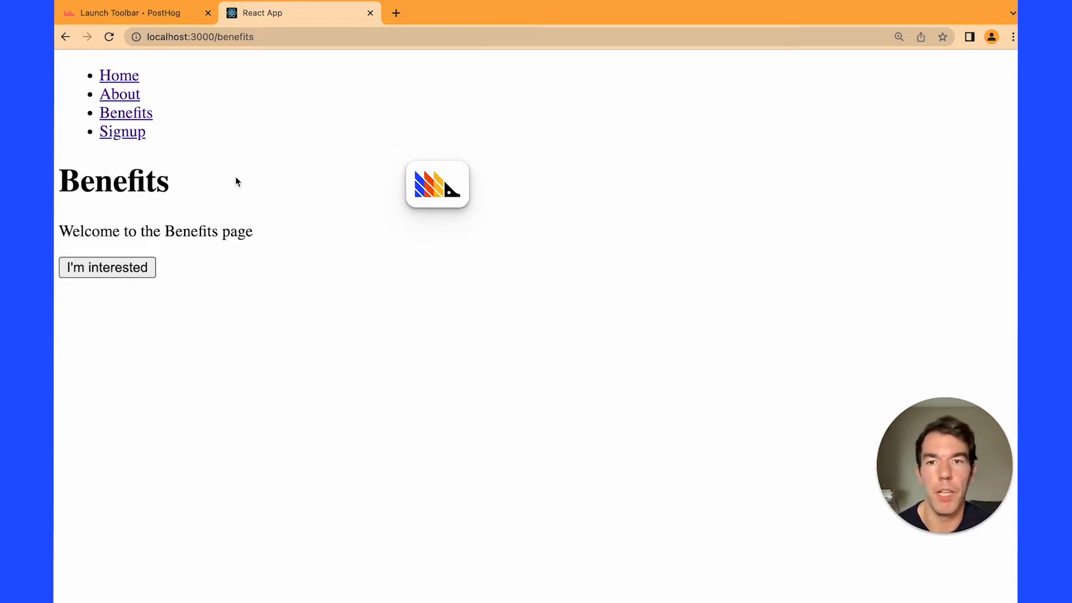
{"action": "mouse_move", "coordinate": [265, 190]}
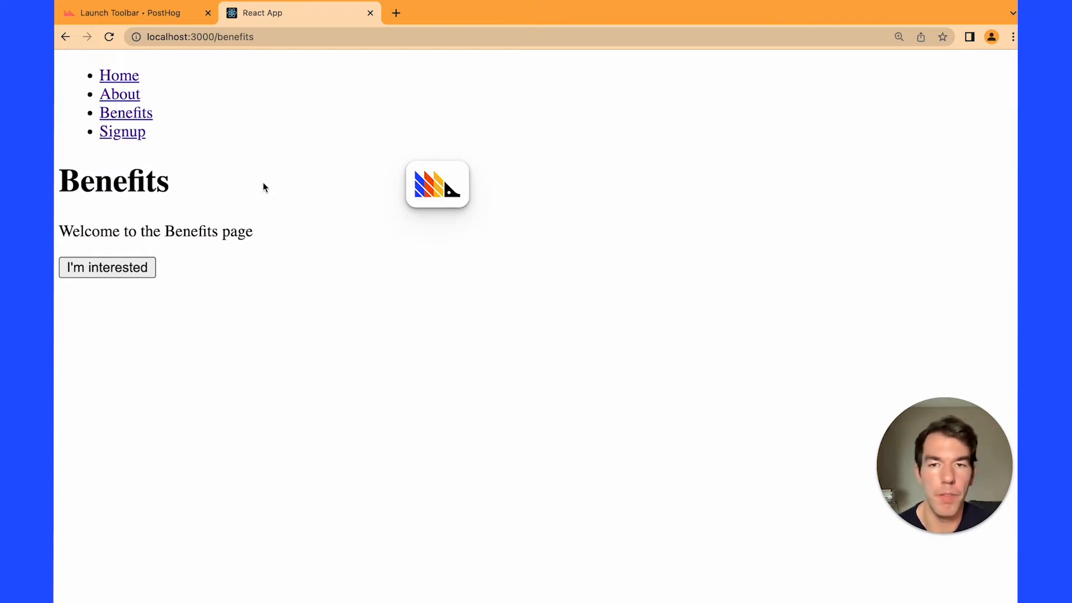
{"action": "mouse_move", "coordinate": [224, 180]}
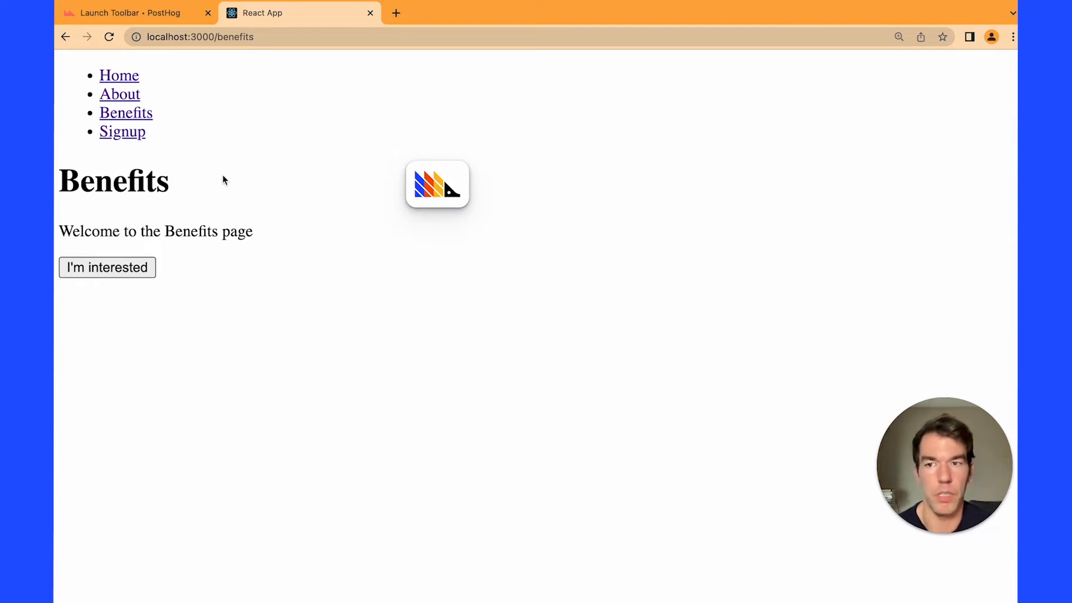
{"action": "mouse_move", "coordinate": [278, 173]}
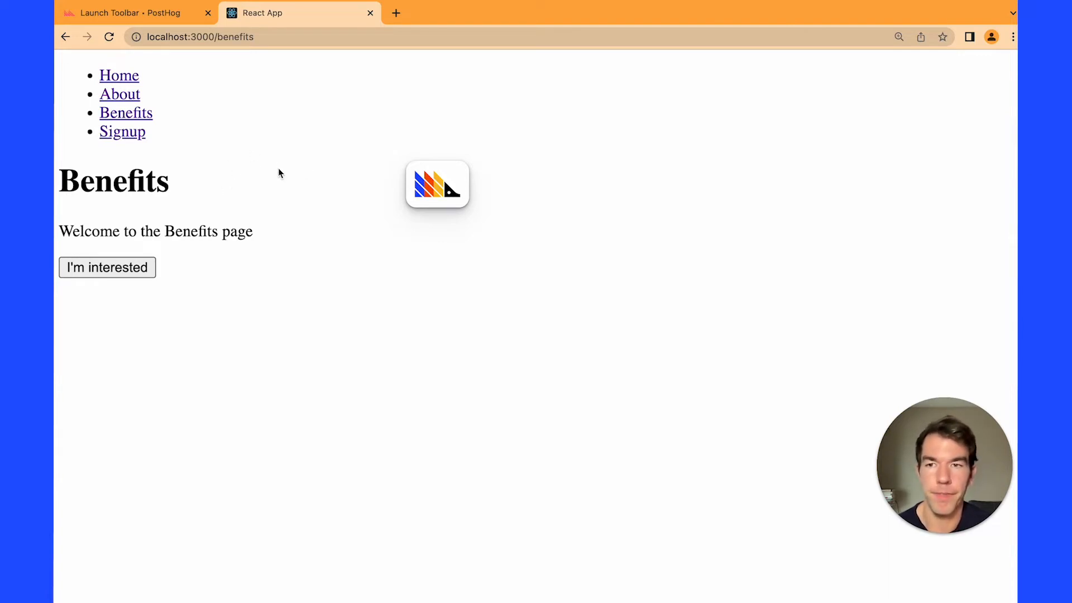
{"action": "mouse_move", "coordinate": [516, 280]}
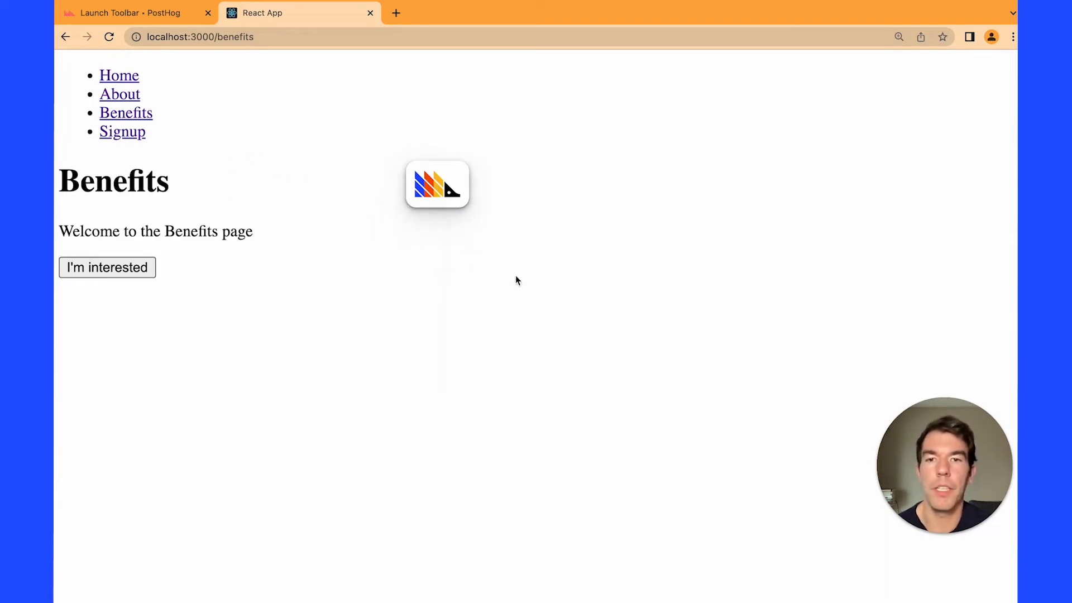
Inspect the Benefits page's I'm interested button, revealing selector [id='interested-benefits'].
{"action": "left_click", "coordinate": [436, 185]}
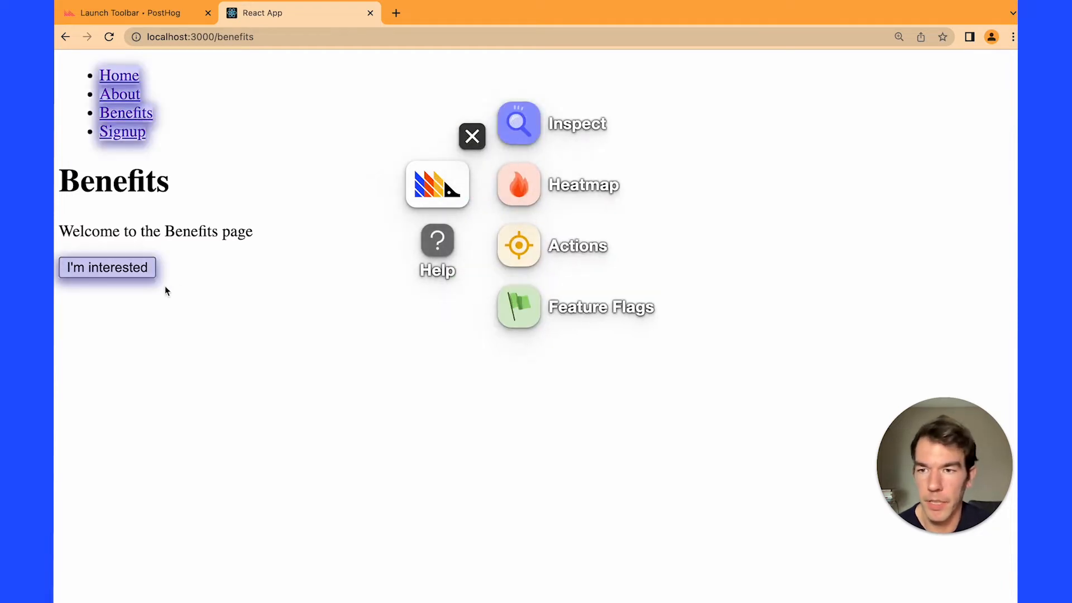
{"action": "left_click", "coordinate": [106, 268]}
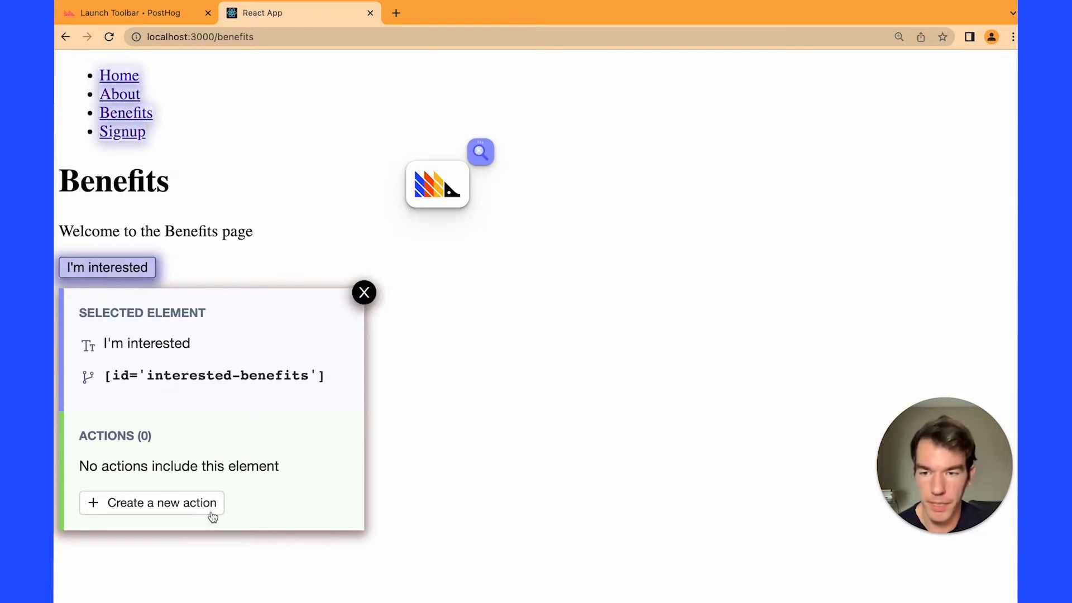
Start a new action named 'Interested' and review Element #1's text and selector settings.
{"action": "left_click", "coordinate": [162, 502]}
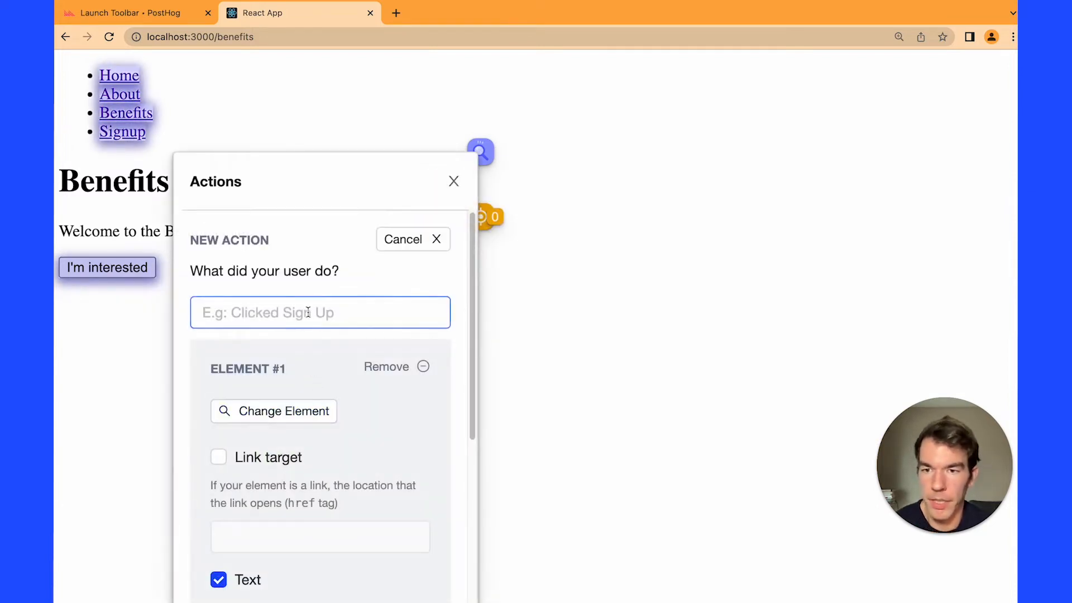
{"action": "left_click", "coordinate": [320, 313]}
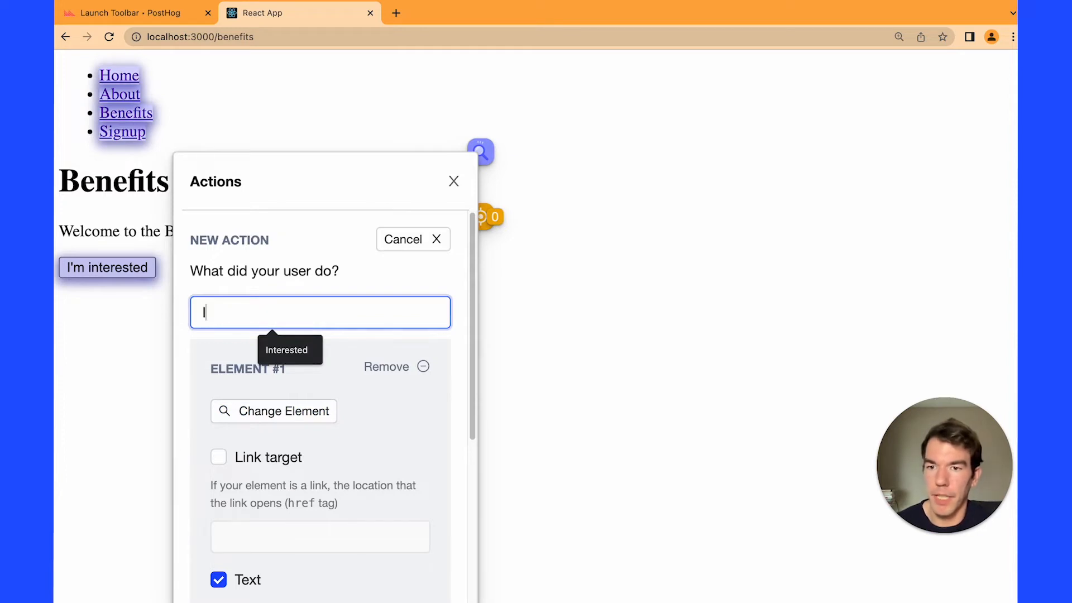
{"action": "type", "text": "Interested"}
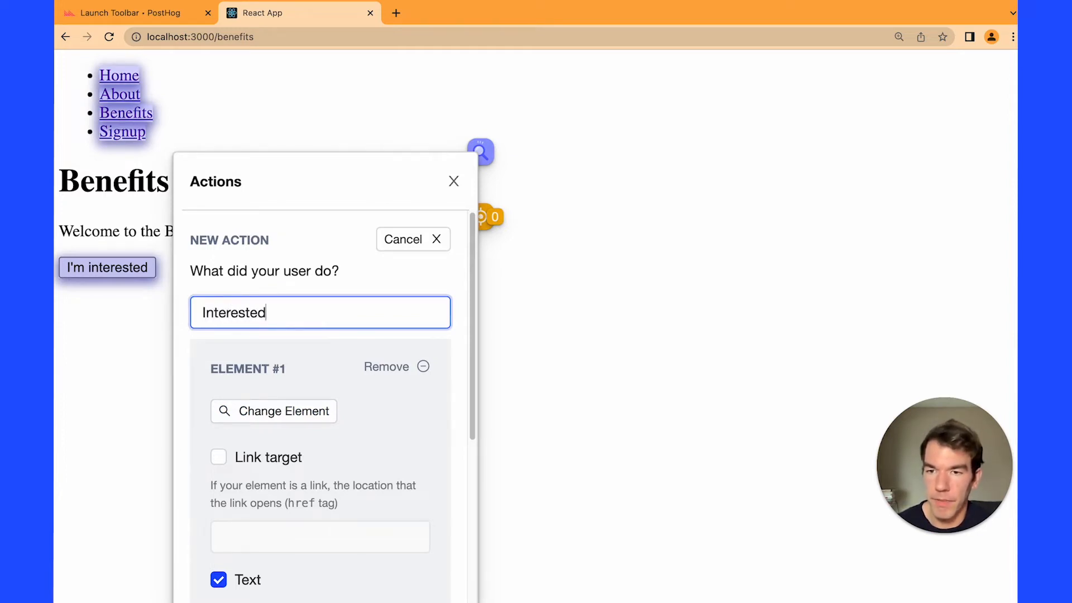
{"action": "scroll", "scroll_direction": "down", "scroll_amount": 3}
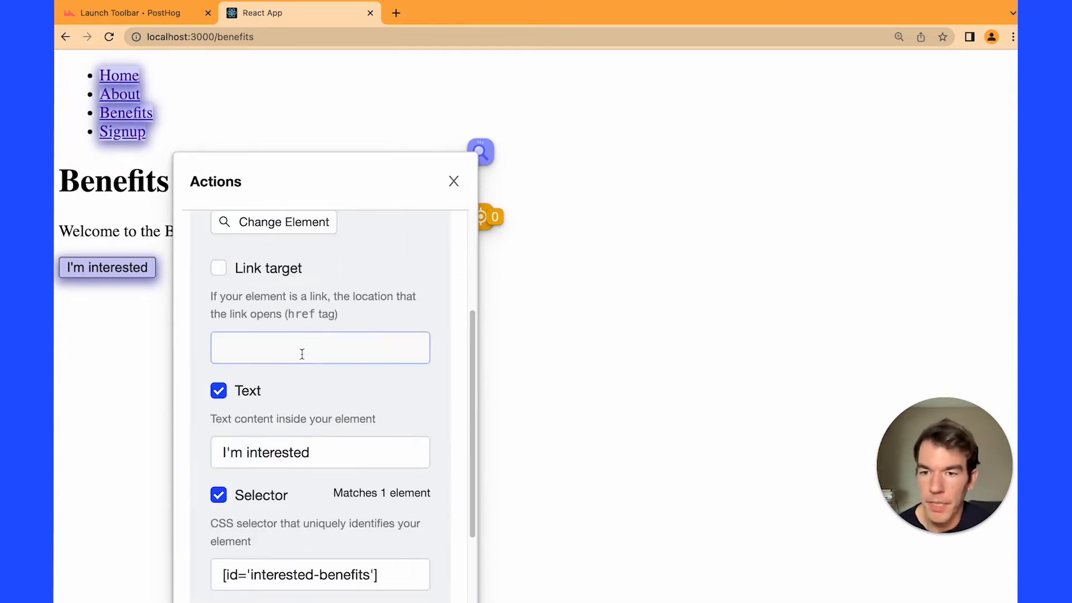
{"action": "mouse_move", "coordinate": [277, 381]}
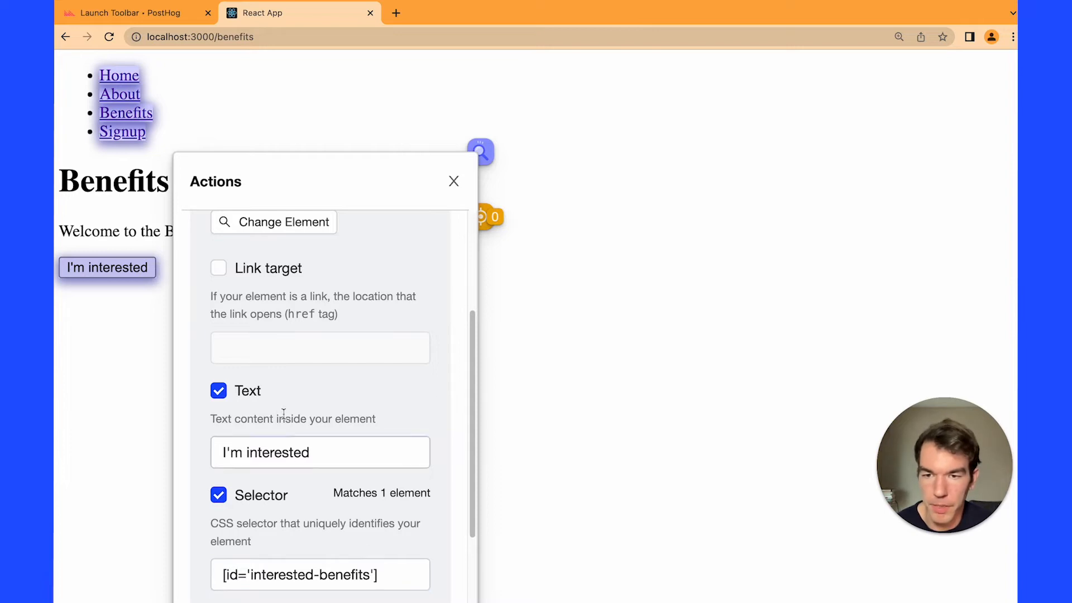
{"action": "scroll", "scroll_direction": "down", "scroll_amount": 3}
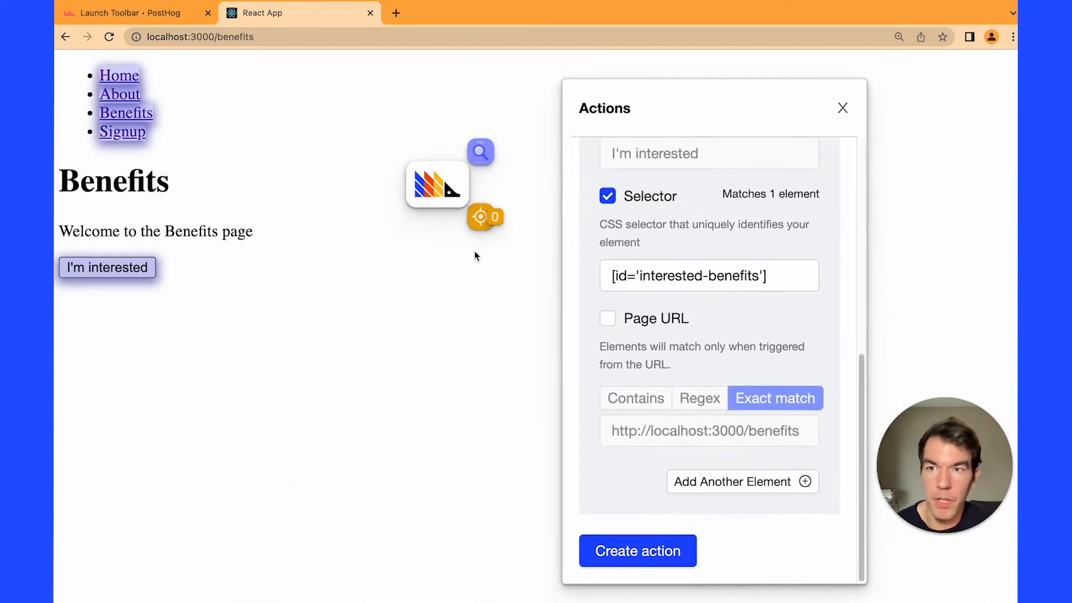
Add a second element for the About page's interested-about button.
{"action": "left_click", "coordinate": [106, 267]}
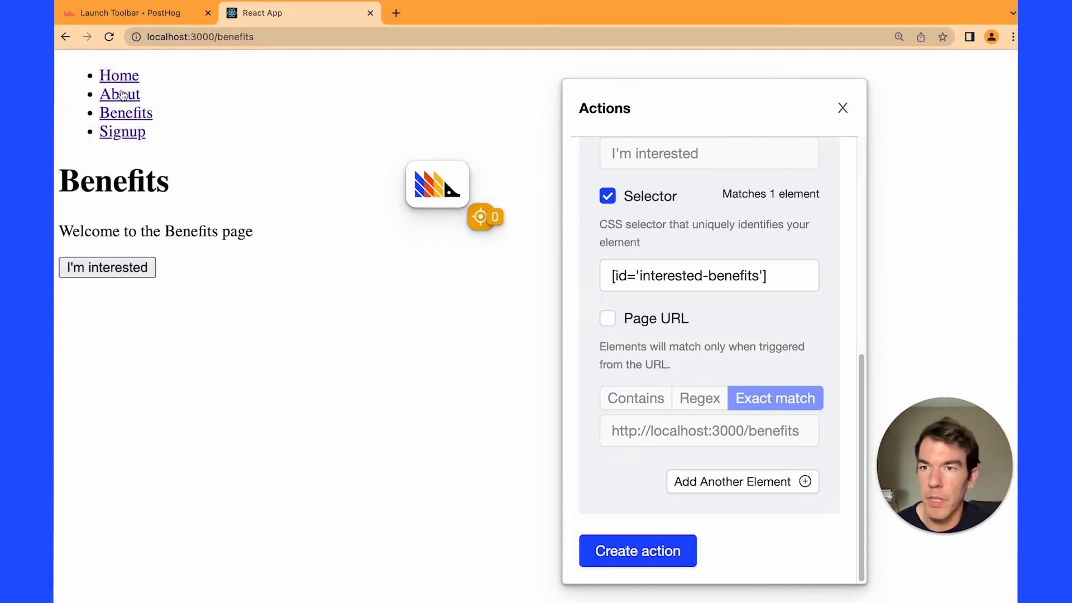
{"action": "left_click", "coordinate": [119, 94]}
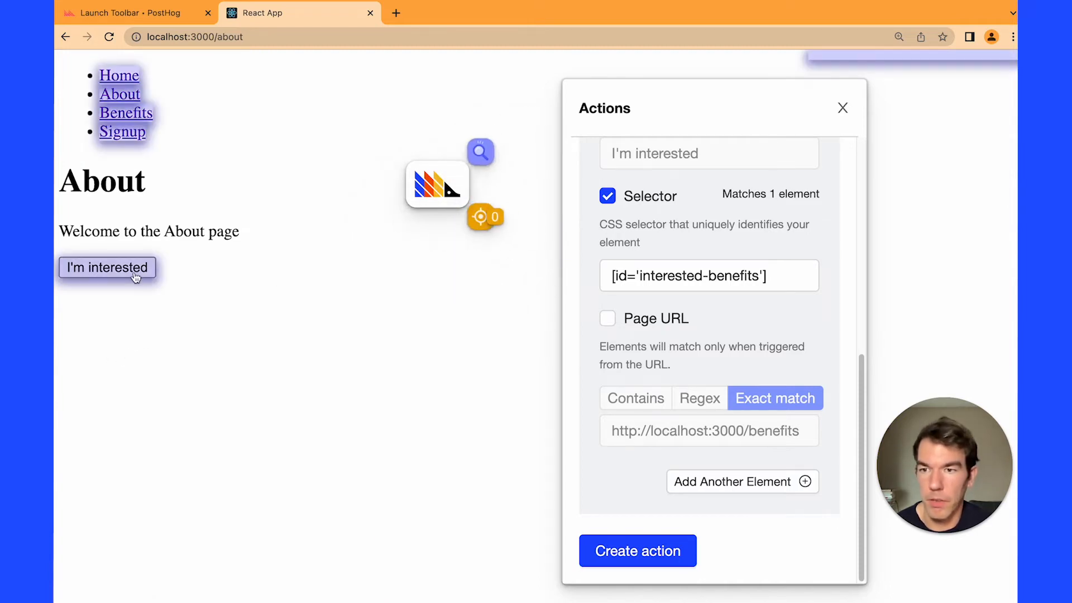
{"action": "left_click", "coordinate": [742, 481]}
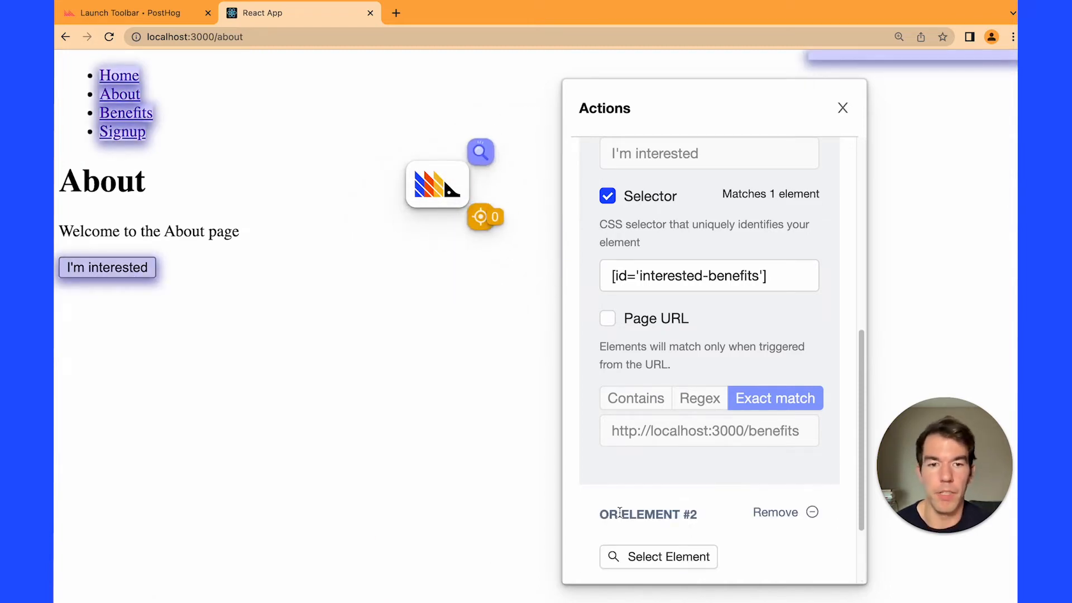
{"action": "scroll", "scroll_direction": "down", "scroll_amount": 3}
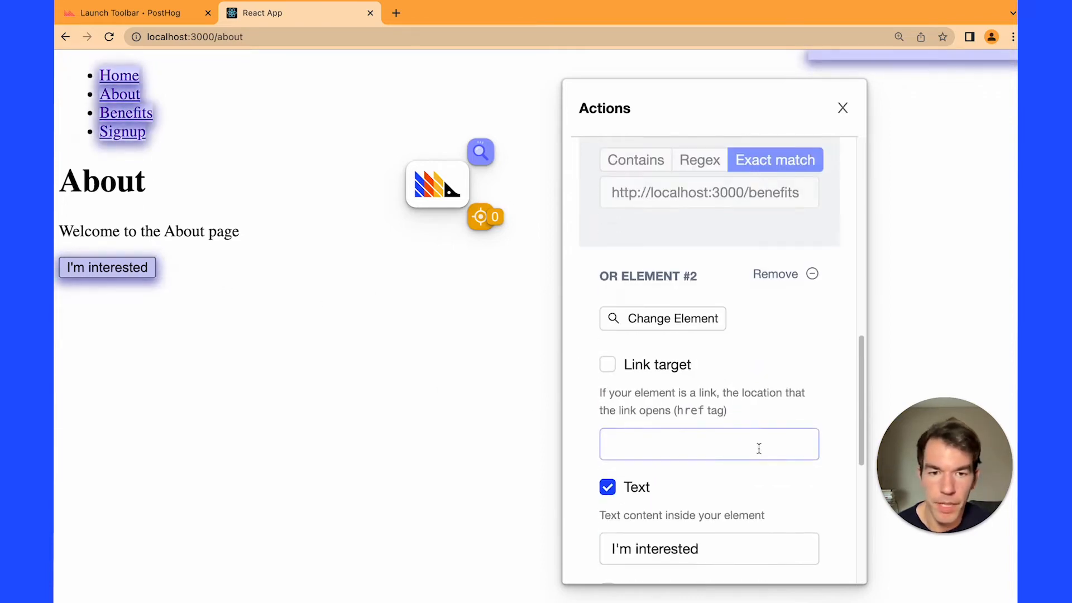
{"action": "scroll", "scroll_direction": "down", "scroll_amount": 3}
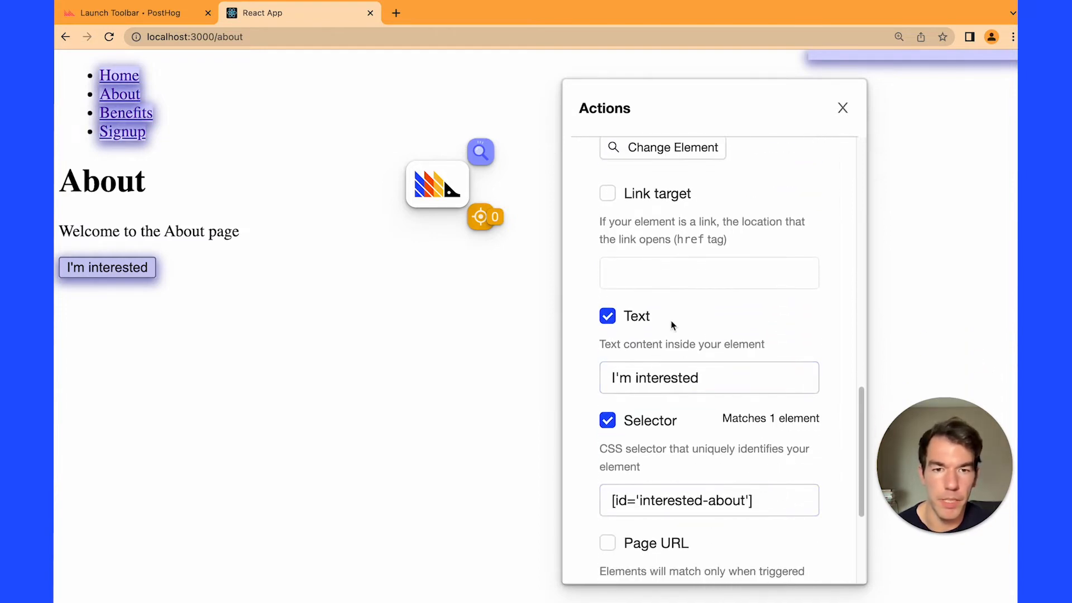
Stop matching the second element by text, save the action and open it.
{"action": "left_click", "coordinate": [607, 316]}
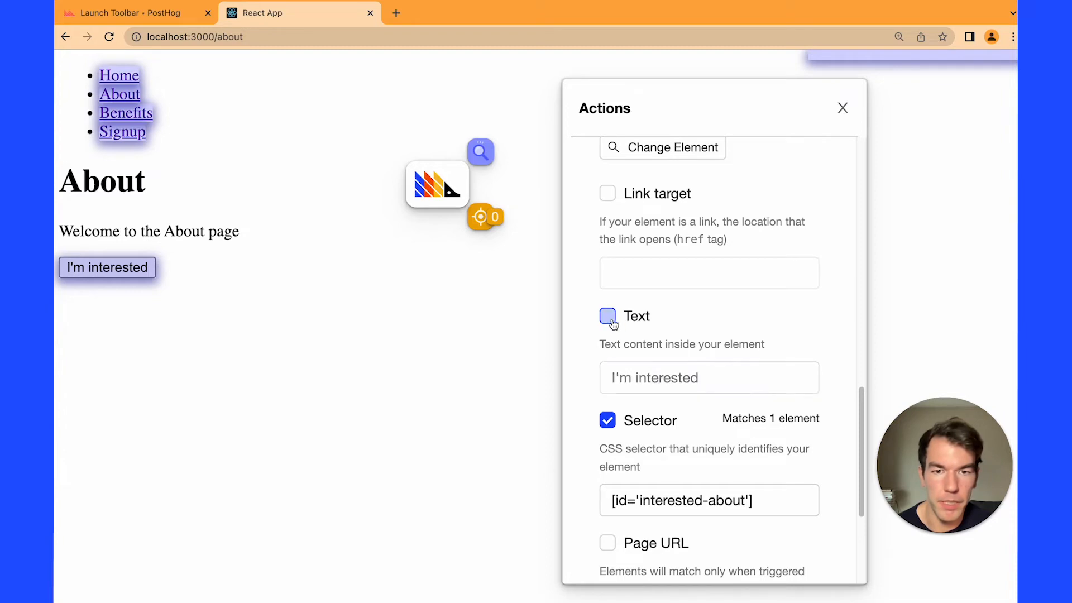
{"action": "scroll", "scroll_direction": "down", "scroll_amount": 3}
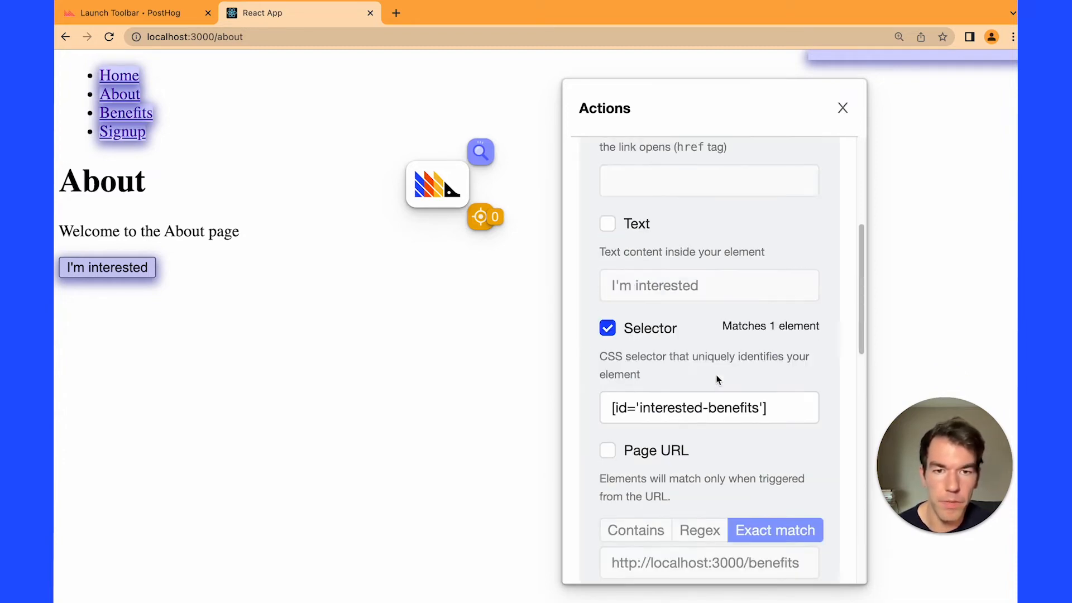
{"action": "scroll", "scroll_direction": "up", "scroll_amount": 3}
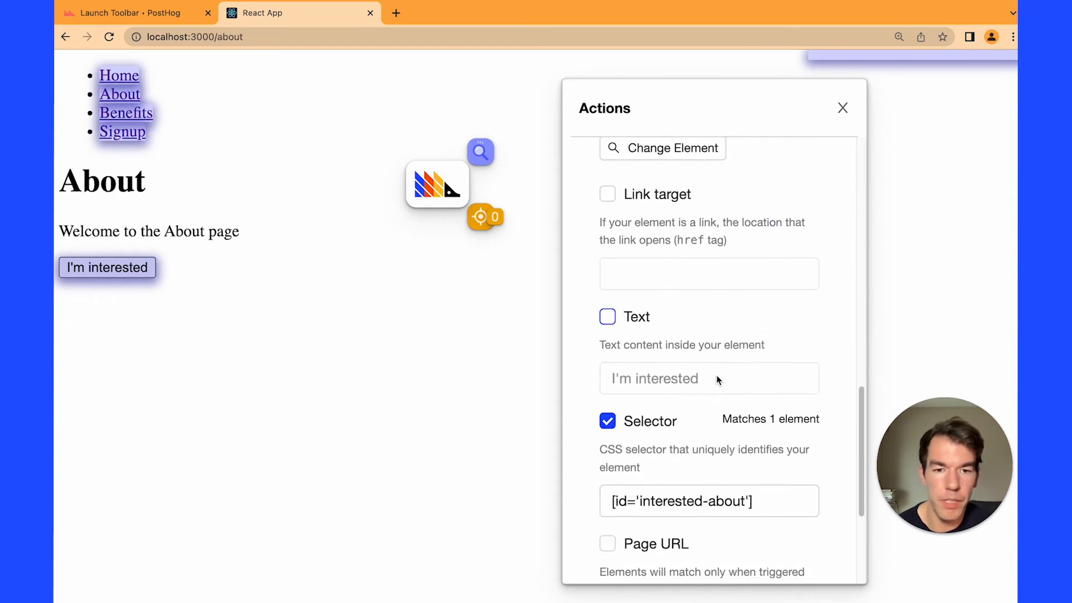
{"action": "scroll", "scroll_direction": "down", "scroll_amount": 3}
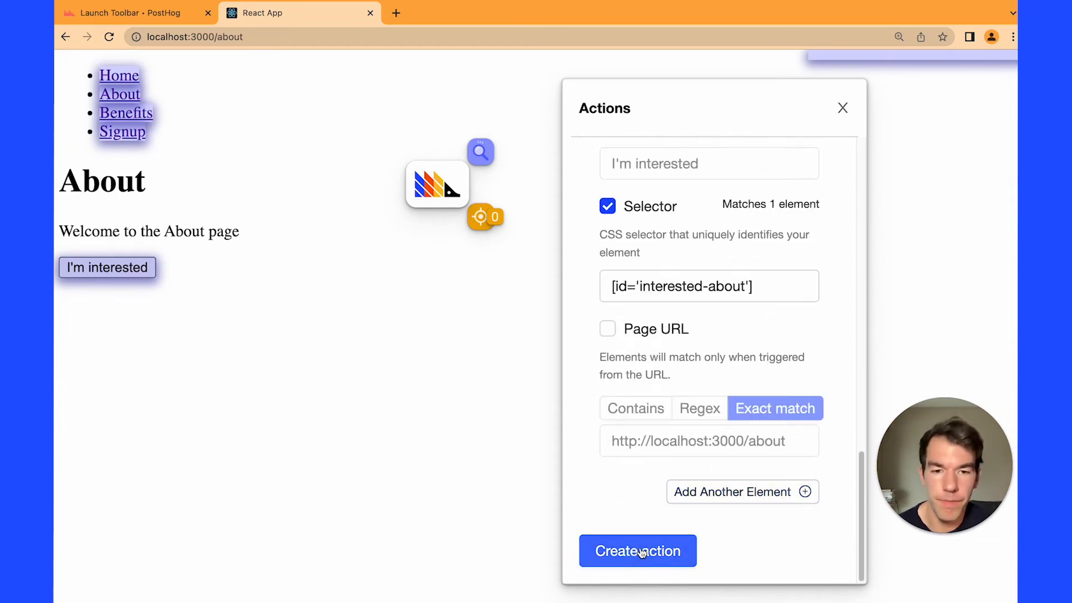
{"action": "left_click", "coordinate": [636, 551]}
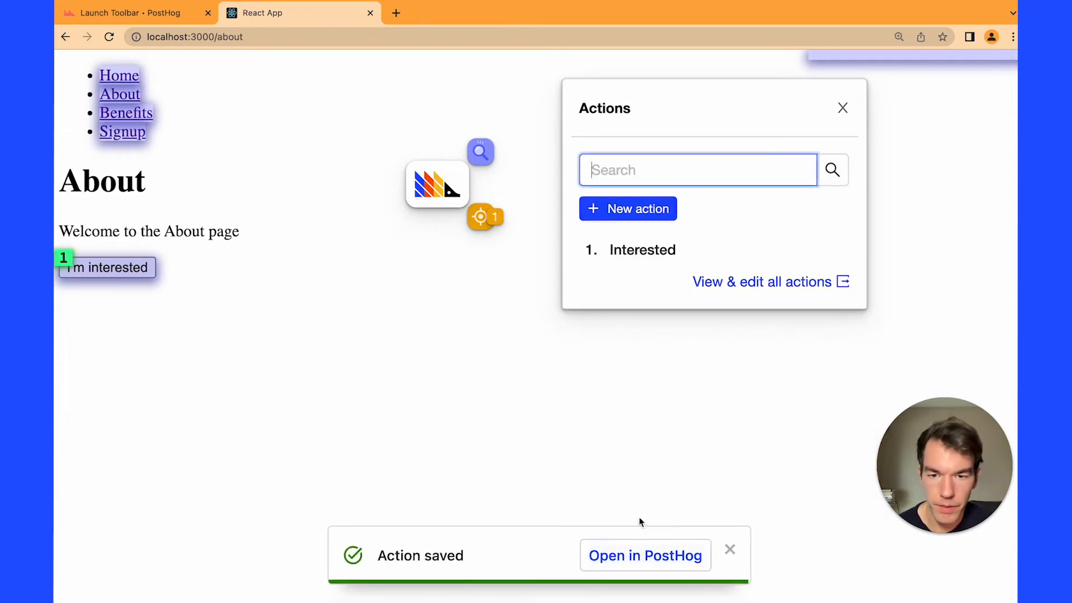
{"action": "mouse_move", "coordinate": [591, 463]}
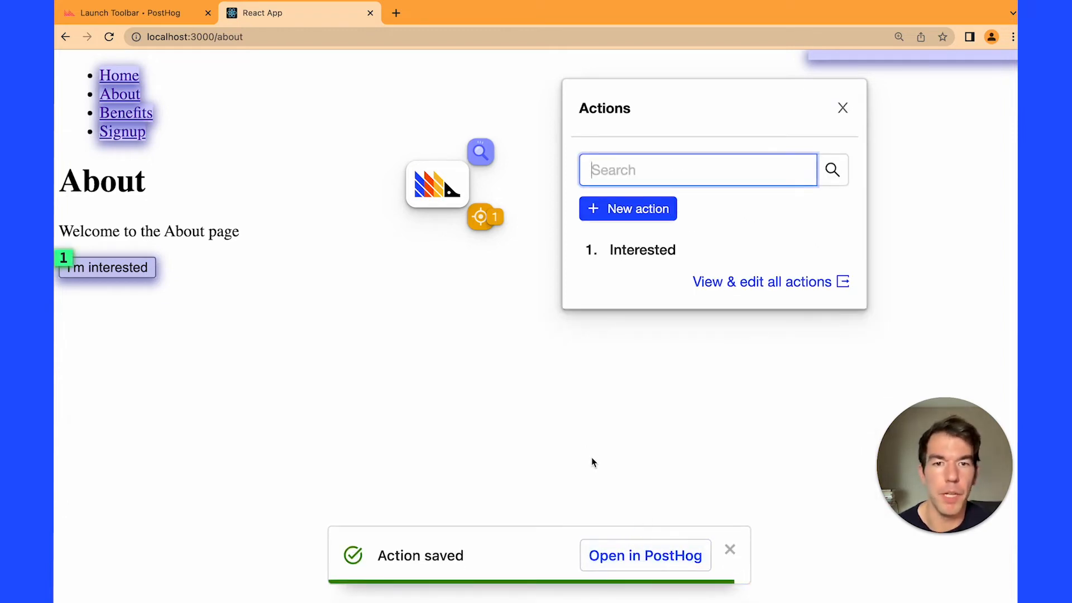
{"action": "left_click", "coordinate": [644, 555]}
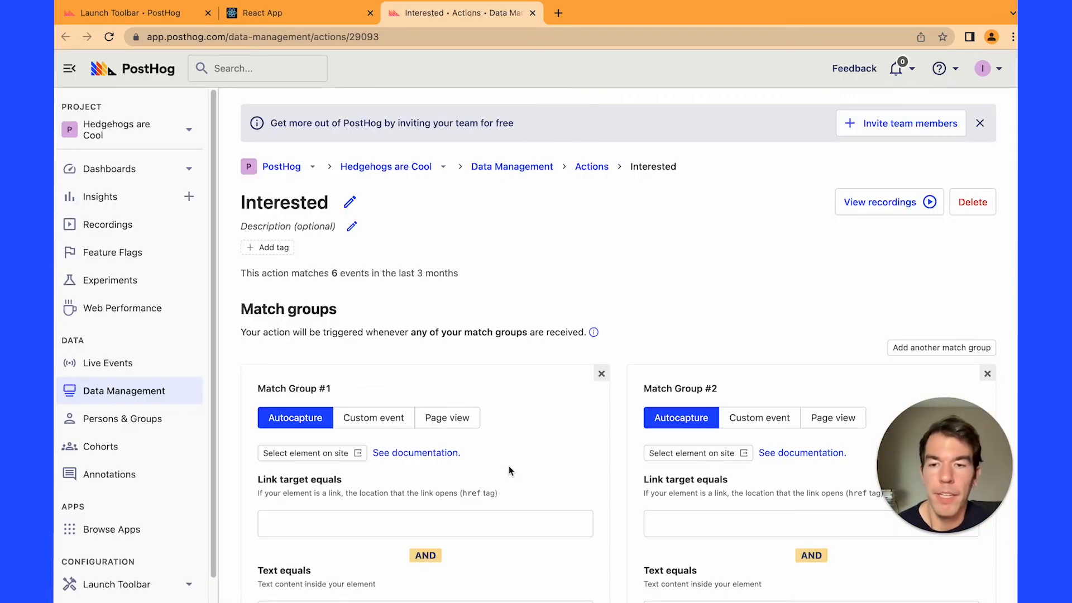
{"action": "mouse_move", "coordinate": [363, 397]}
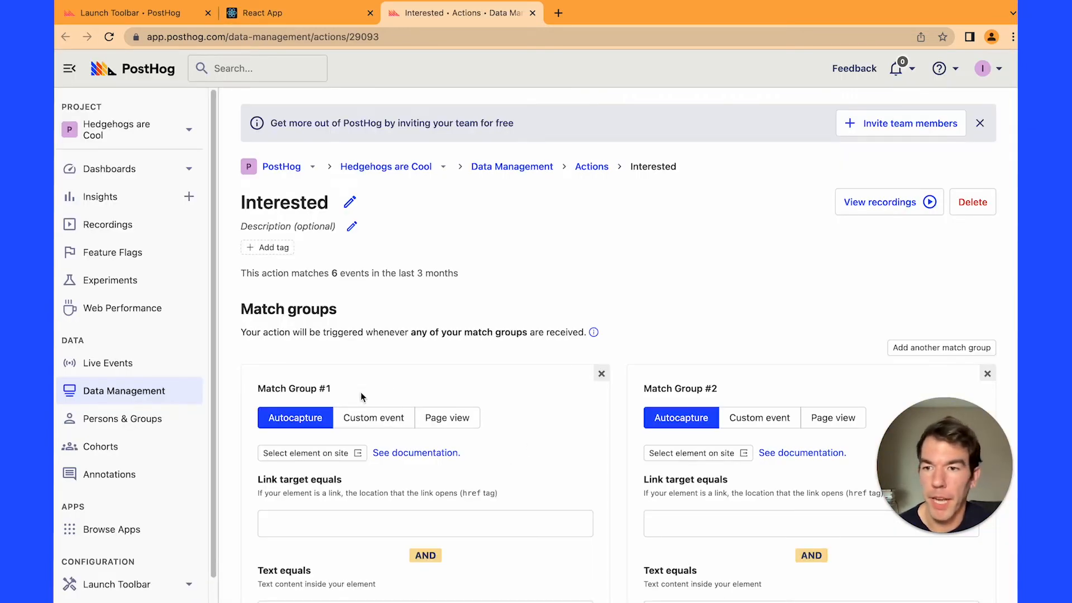
{"action": "mouse_move", "coordinate": [598, 353]}
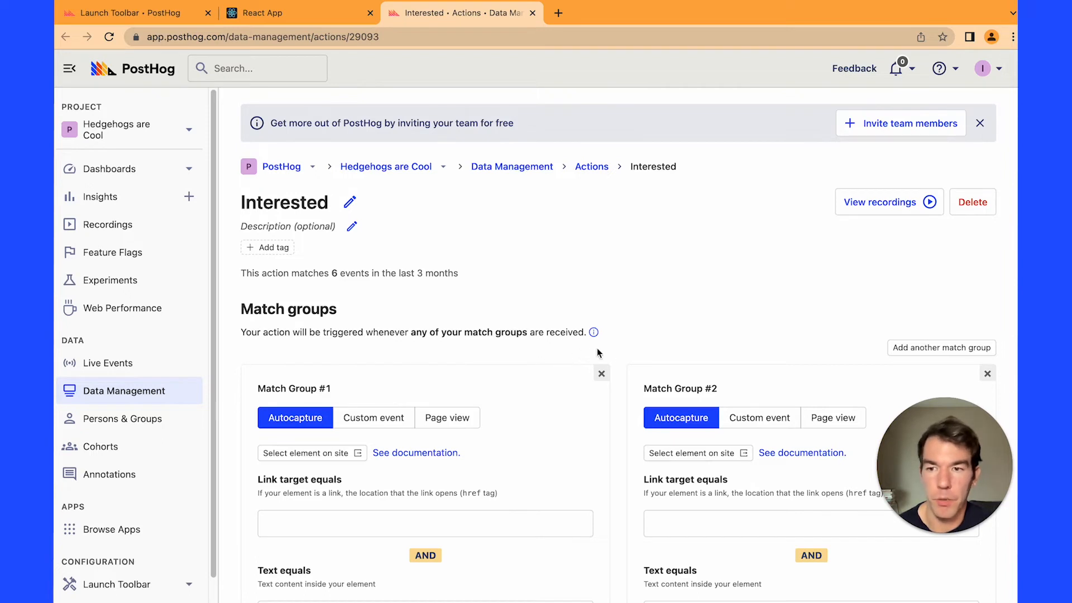
{"action": "mouse_move", "coordinate": [143, 390]}
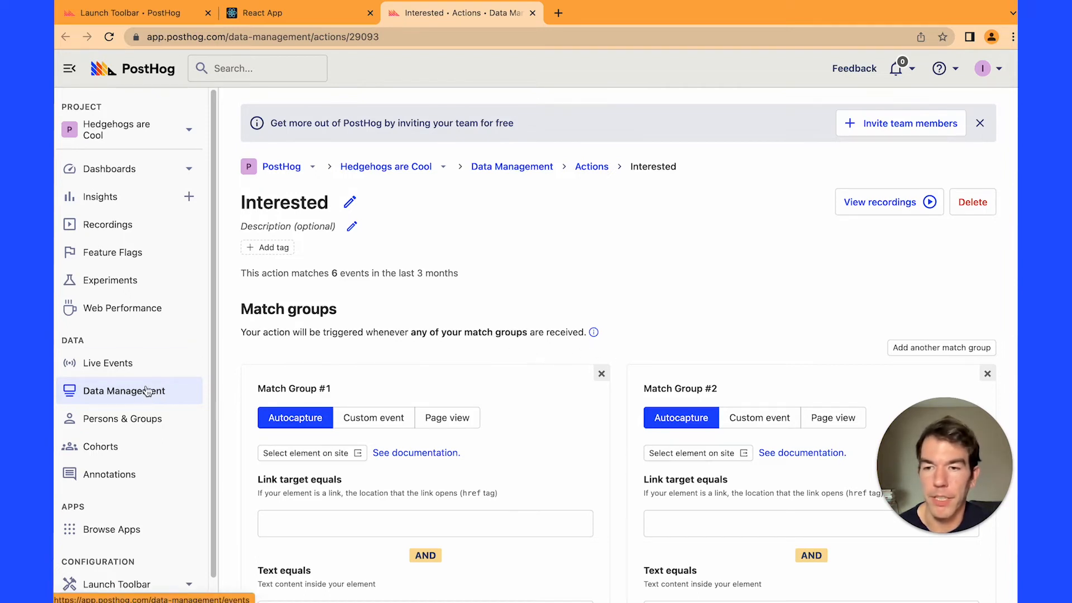
{"action": "mouse_move", "coordinate": [448, 357]}
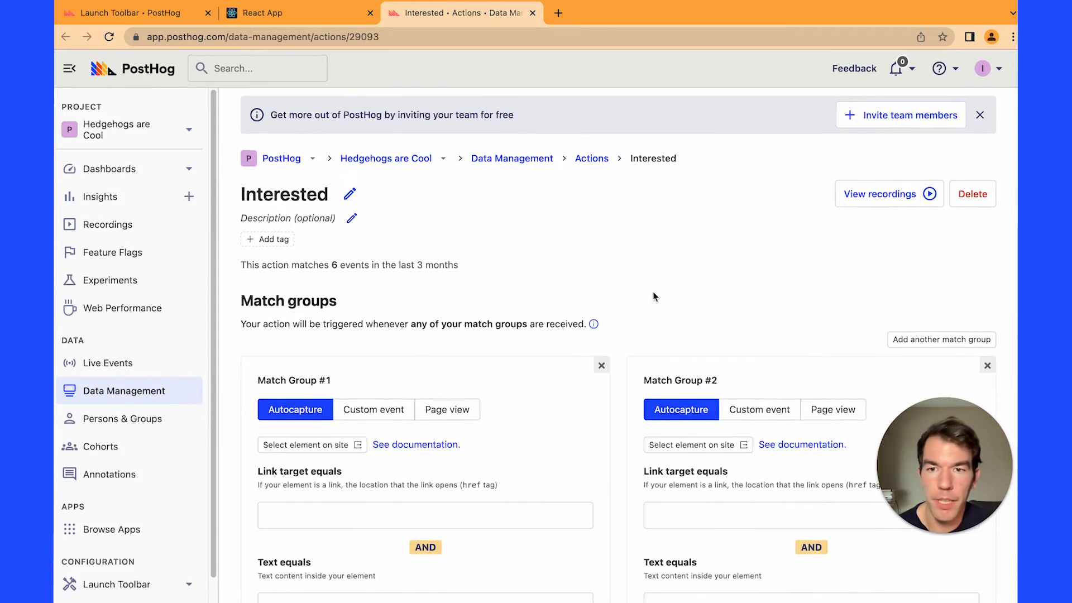
{"action": "scroll", "scroll_direction": "down", "scroll_amount": 3}
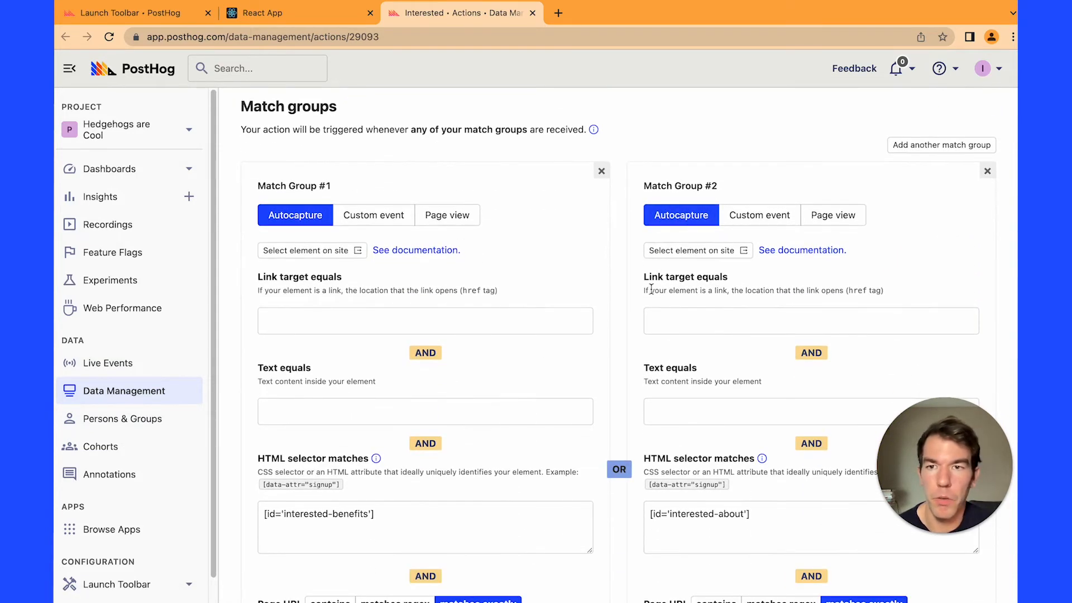
{"action": "mouse_move", "coordinate": [660, 197]}
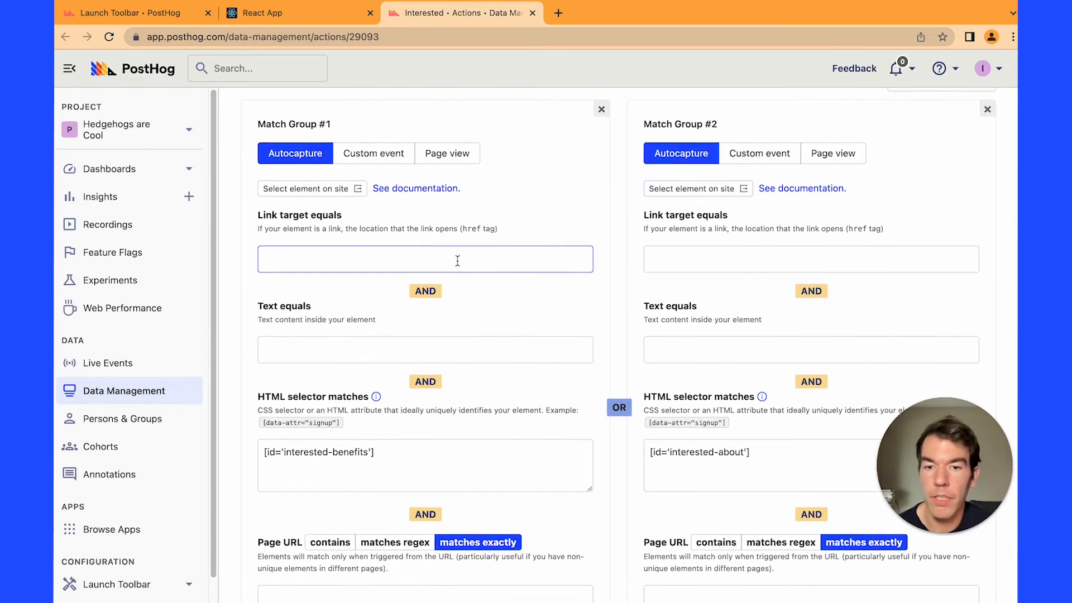
{"action": "scroll", "scroll_direction": "down", "scroll_amount": 3}
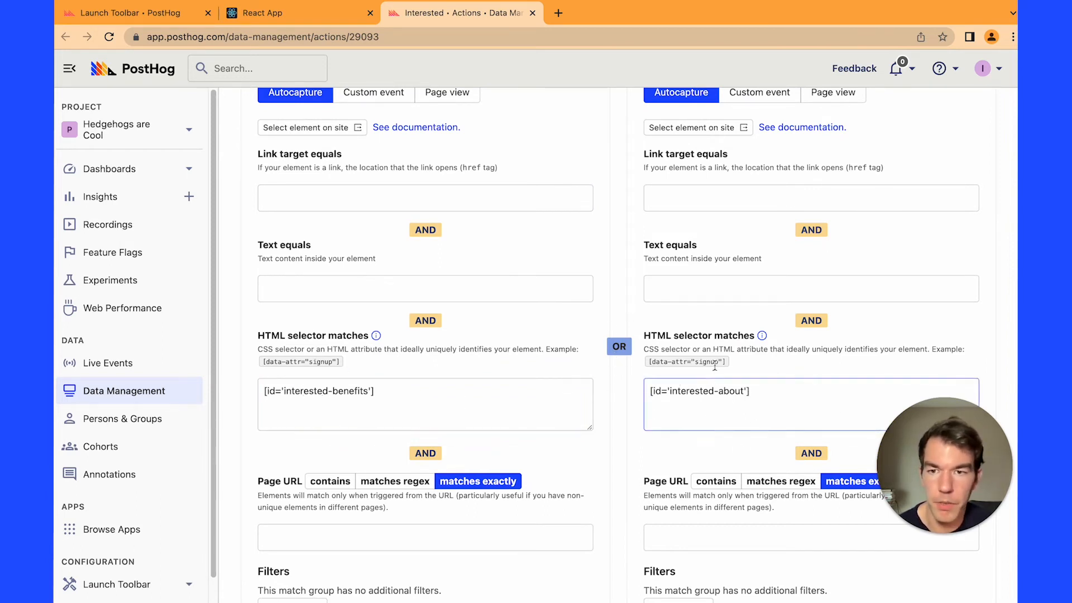
{"action": "scroll", "scroll_direction": "down", "scroll_amount": 3}
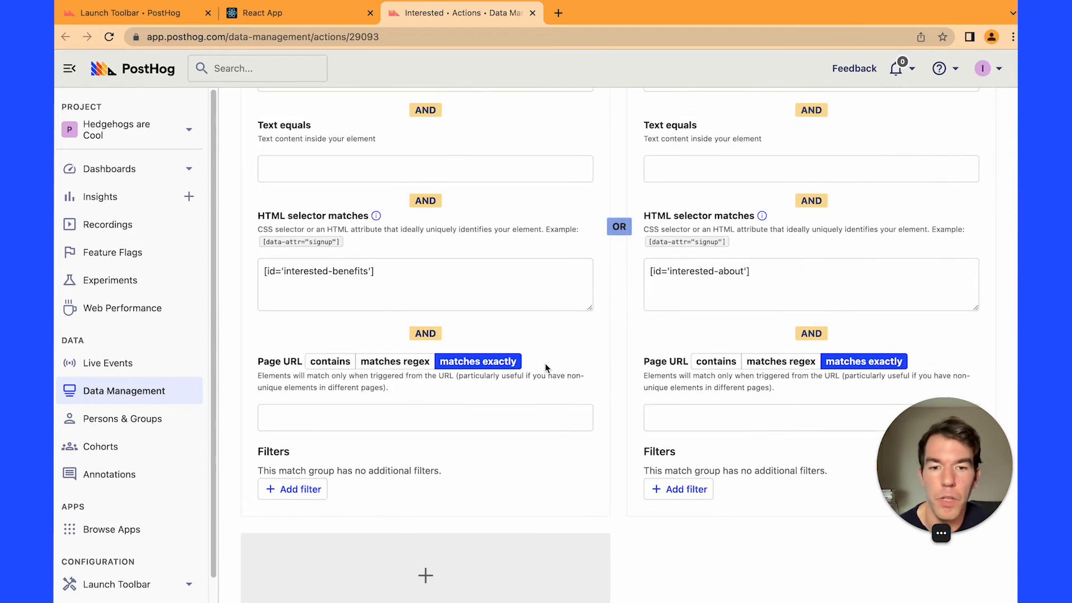
{"action": "mouse_move", "coordinate": [622, 417]}
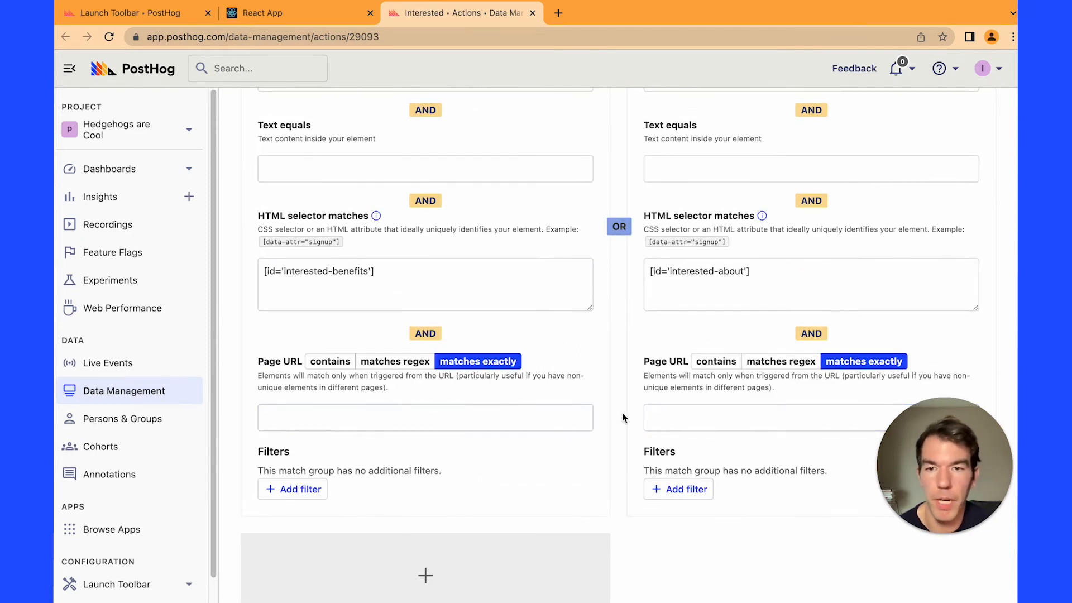
Require match group #1's page URL to contain 'benefits'.
{"action": "left_click", "coordinate": [424, 417]}
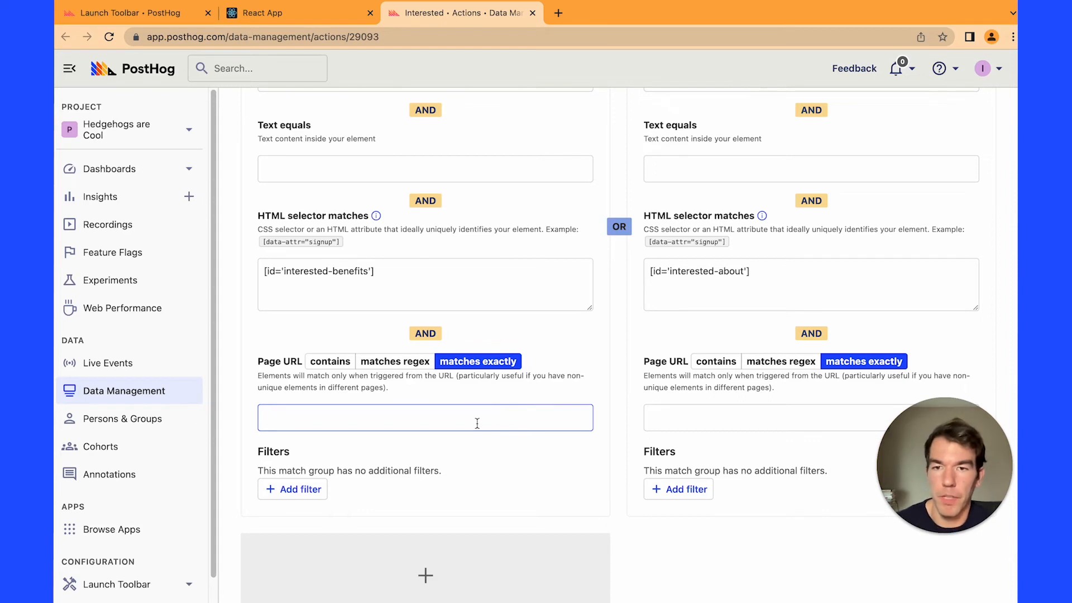
{"action": "type", "text": "benefits"}
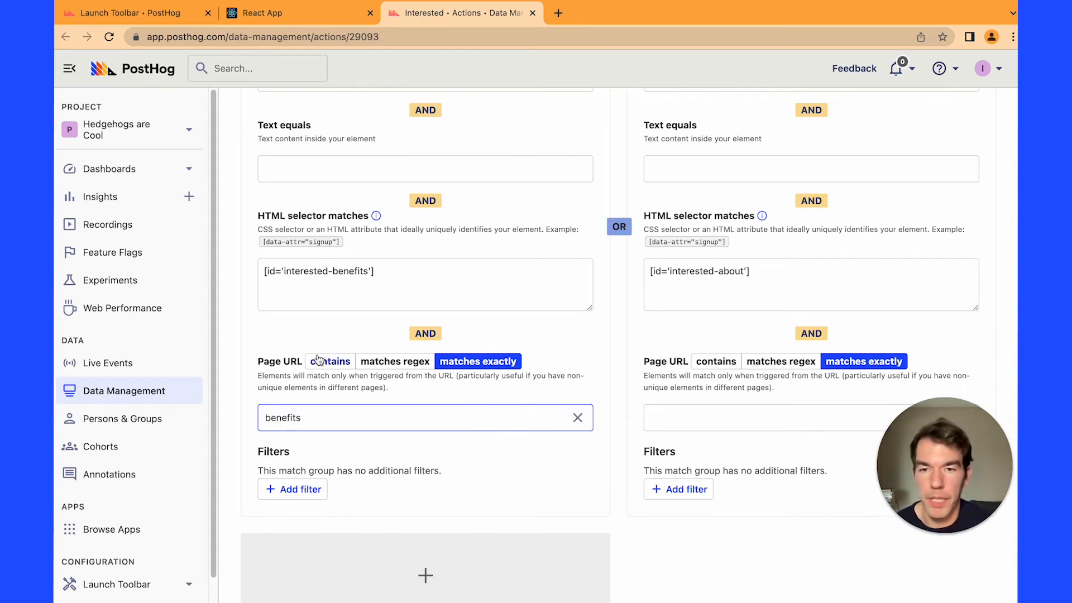
{"action": "left_click", "coordinate": [330, 362]}
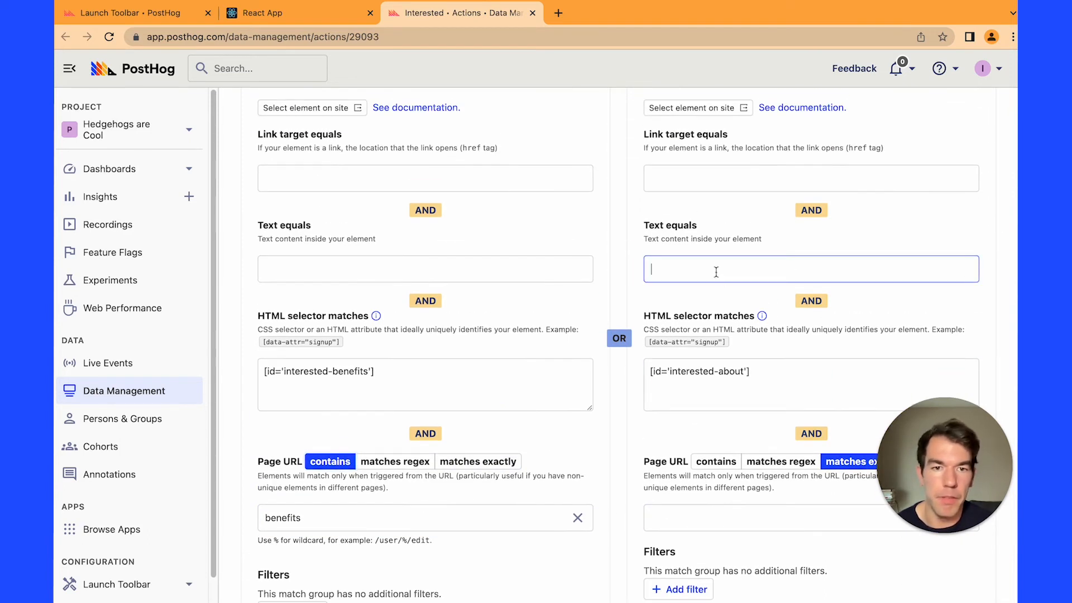
Set match group #2's text to equal "I'm interested".
{"action": "type", "text": "I'm"}
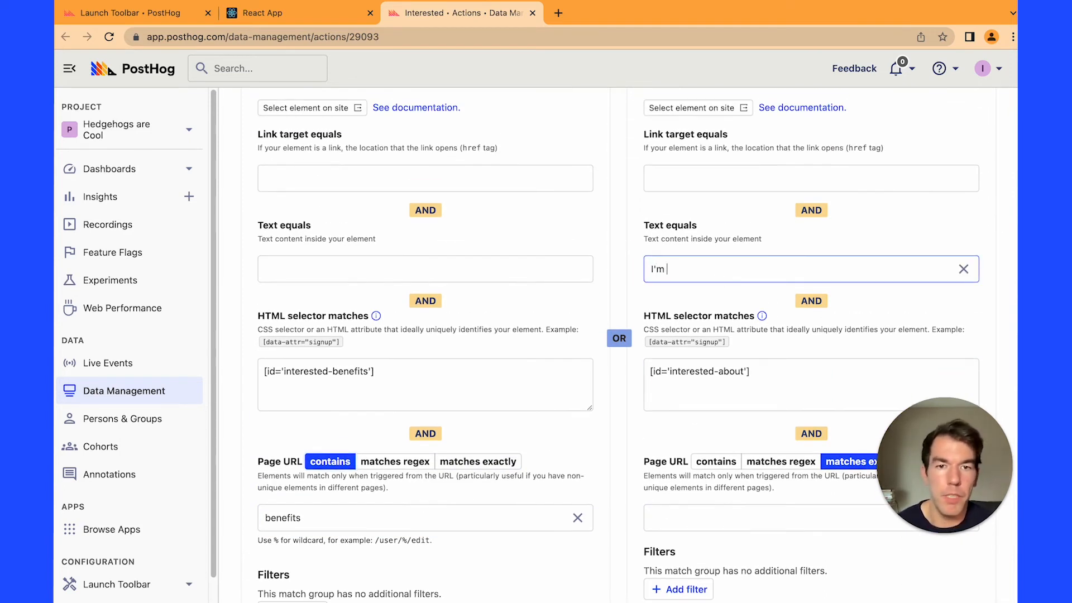
{"action": "type", "text": "interested"}
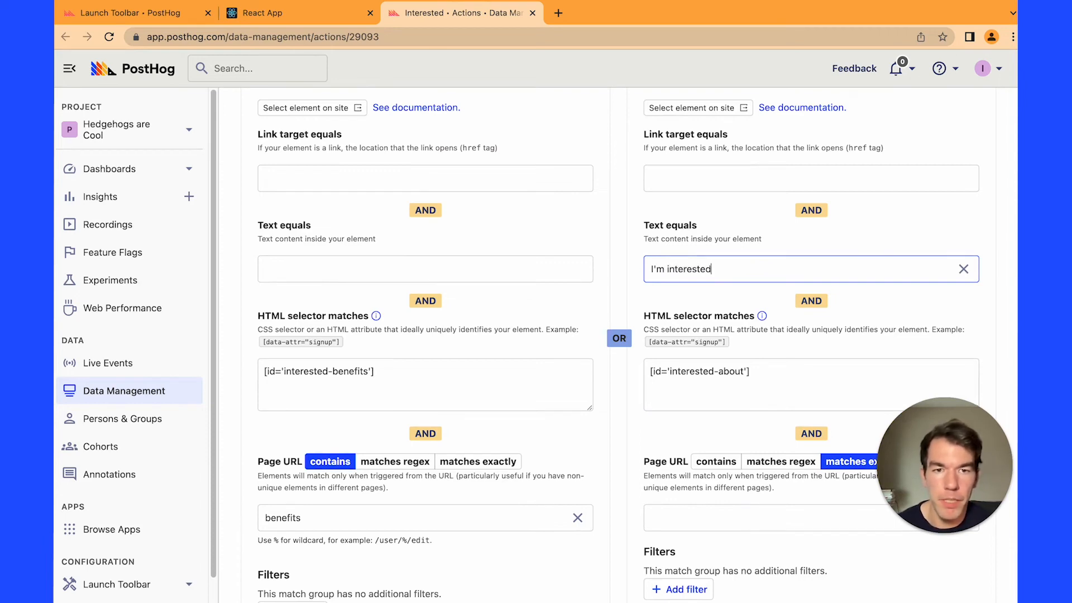
{"action": "scroll", "scroll_direction": "up", "scroll_amount": 3}
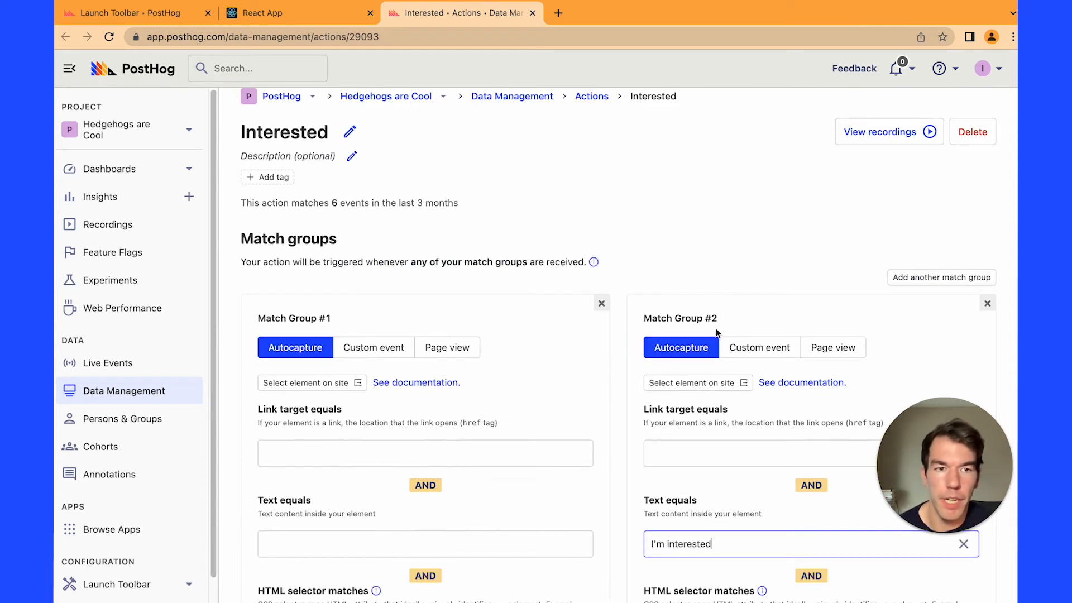
{"action": "scroll", "scroll_direction": "down", "scroll_amount": 3}
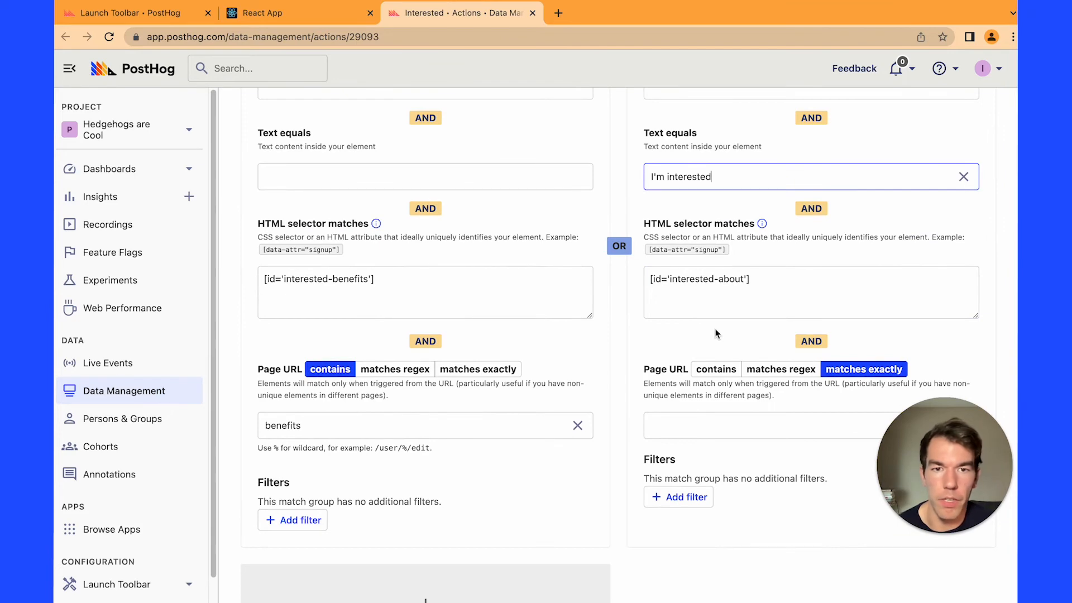
{"action": "scroll", "scroll_direction": "down", "scroll_amount": 3}
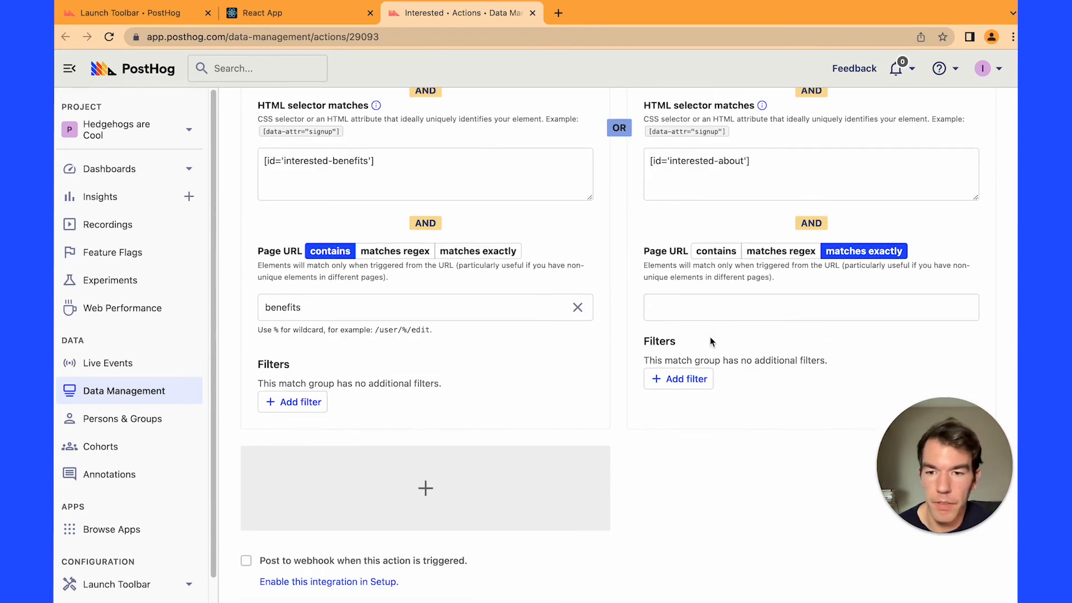
{"action": "scroll", "scroll_direction": "down", "scroll_amount": 3}
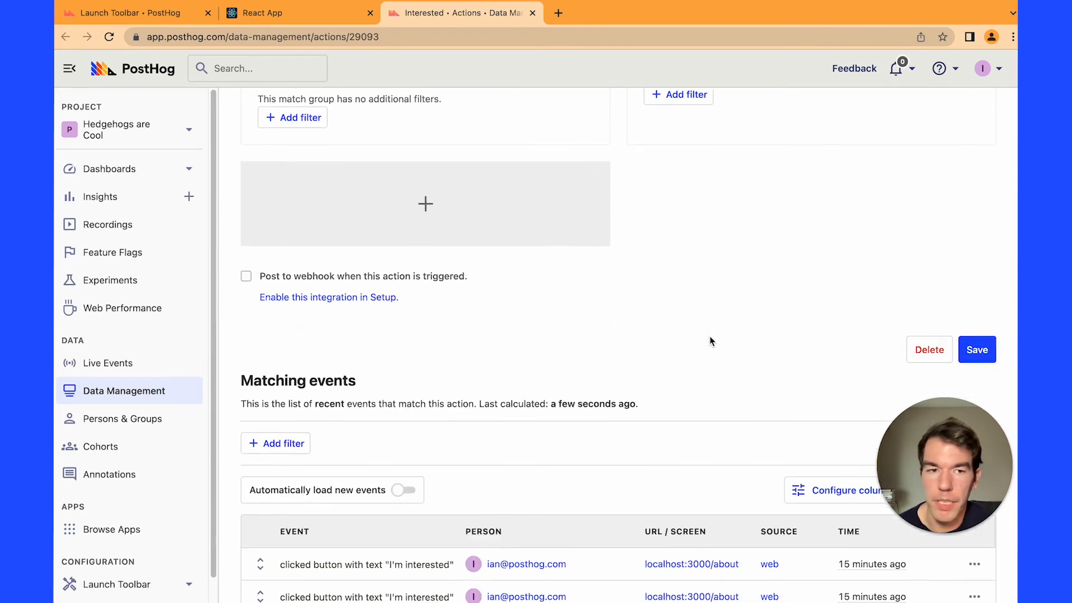
{"action": "scroll", "scroll_direction": "down", "scroll_amount": 3}
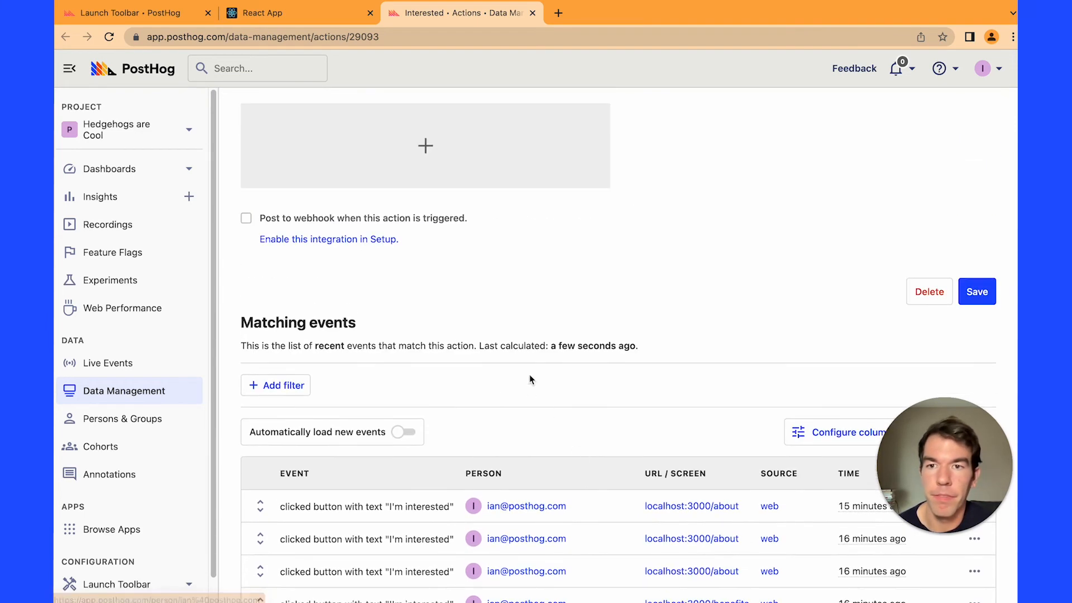
{"action": "mouse_move", "coordinate": [440, 226]}
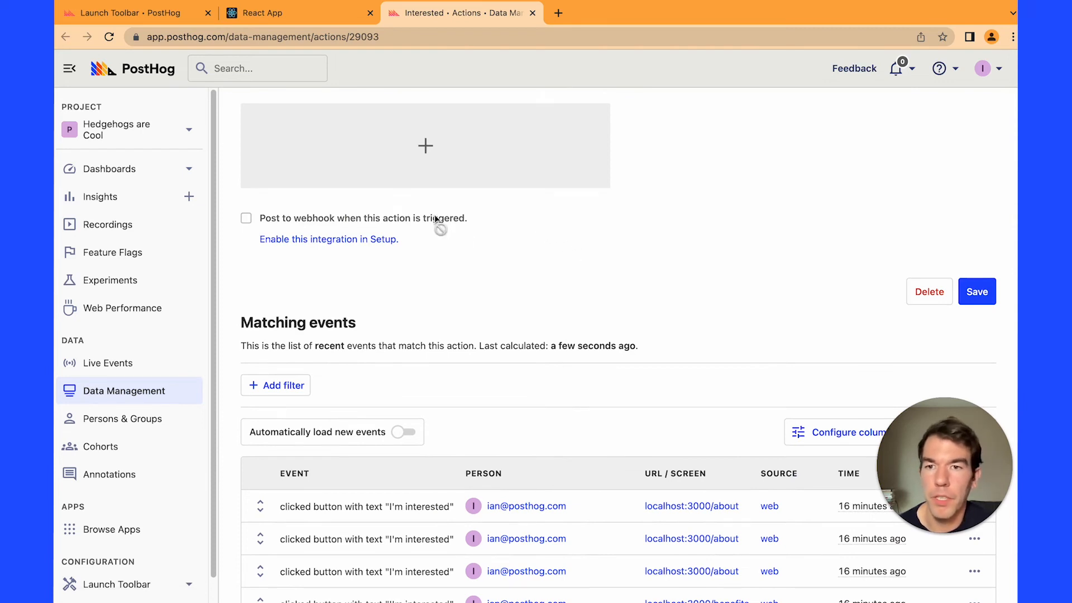
{"action": "mouse_move", "coordinate": [275, 244]}
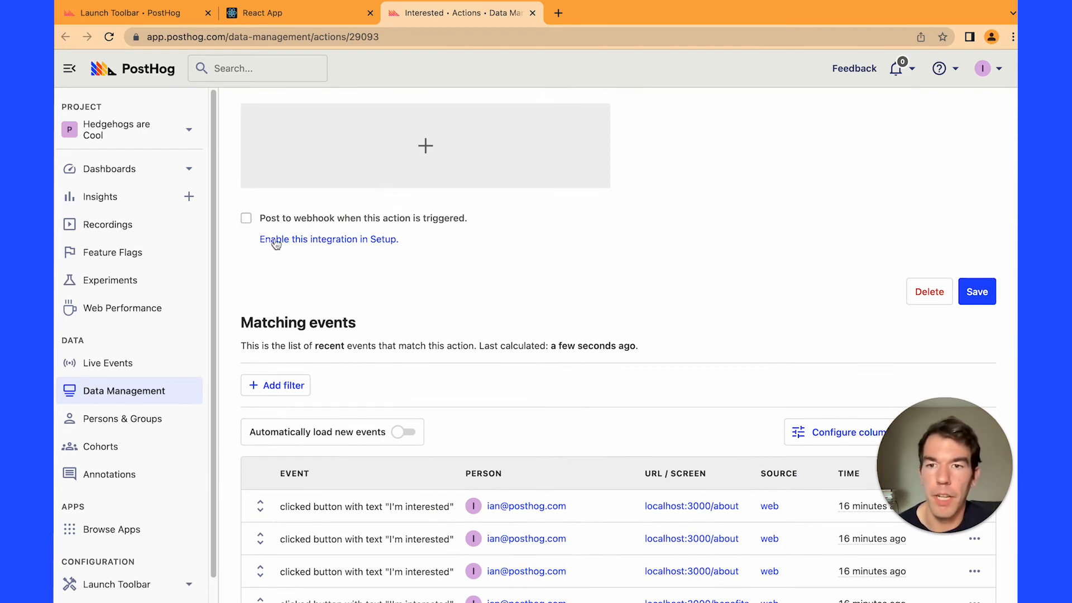
{"action": "mouse_move", "coordinate": [435, 234]}
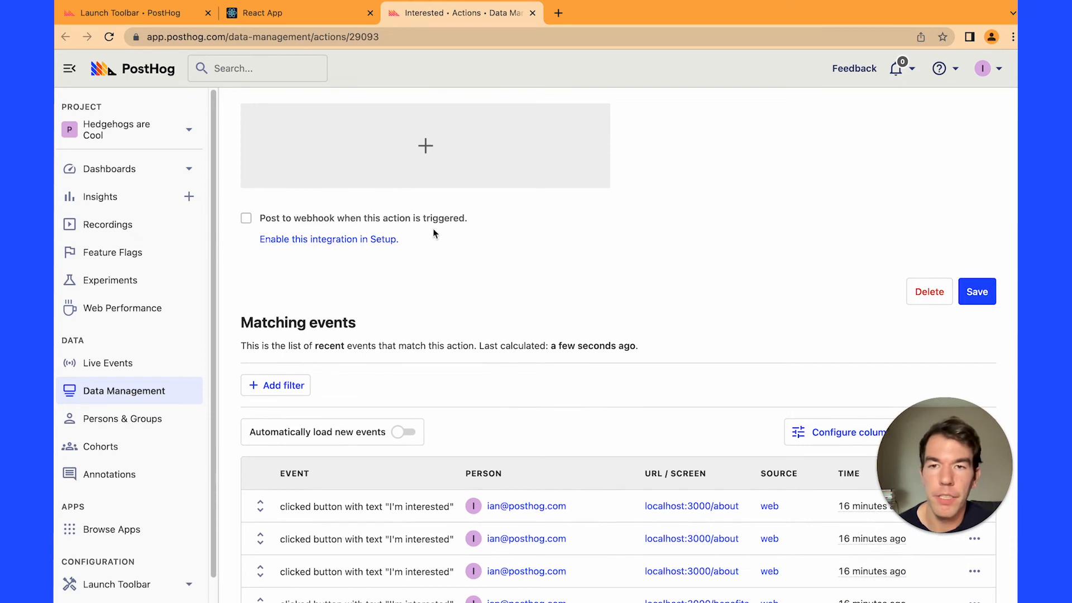
{"action": "mouse_move", "coordinate": [365, 247]}
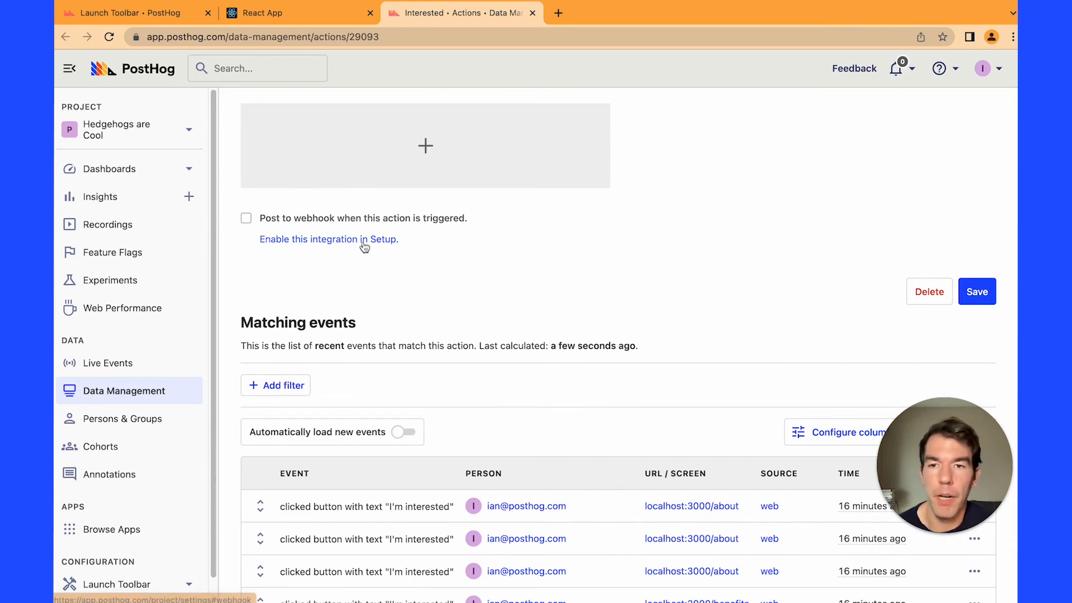
{"action": "mouse_move", "coordinate": [509, 283]}
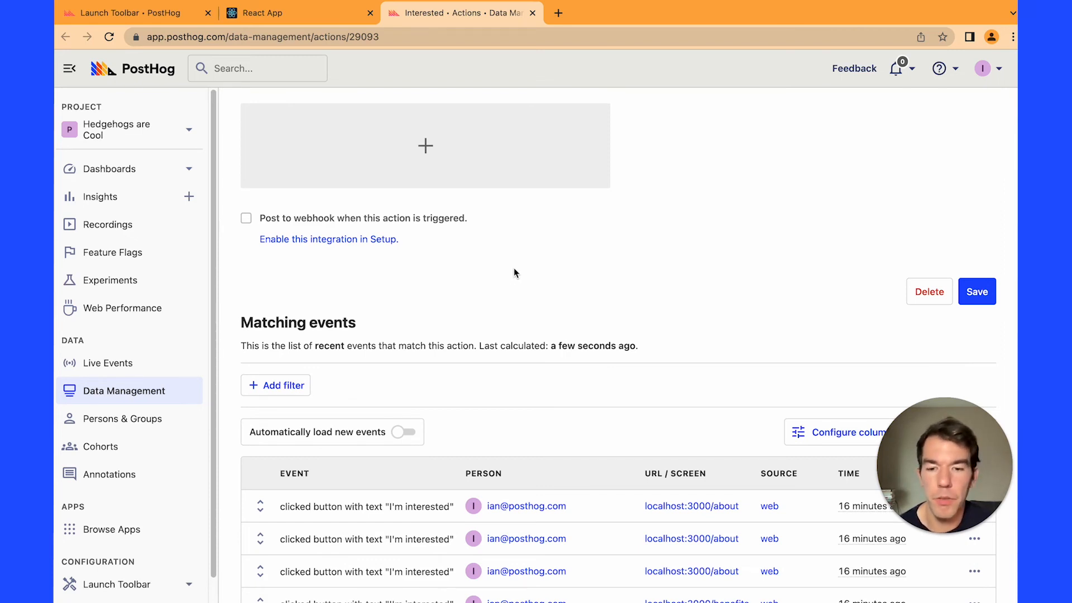
{"action": "mouse_move", "coordinate": [365, 217]}
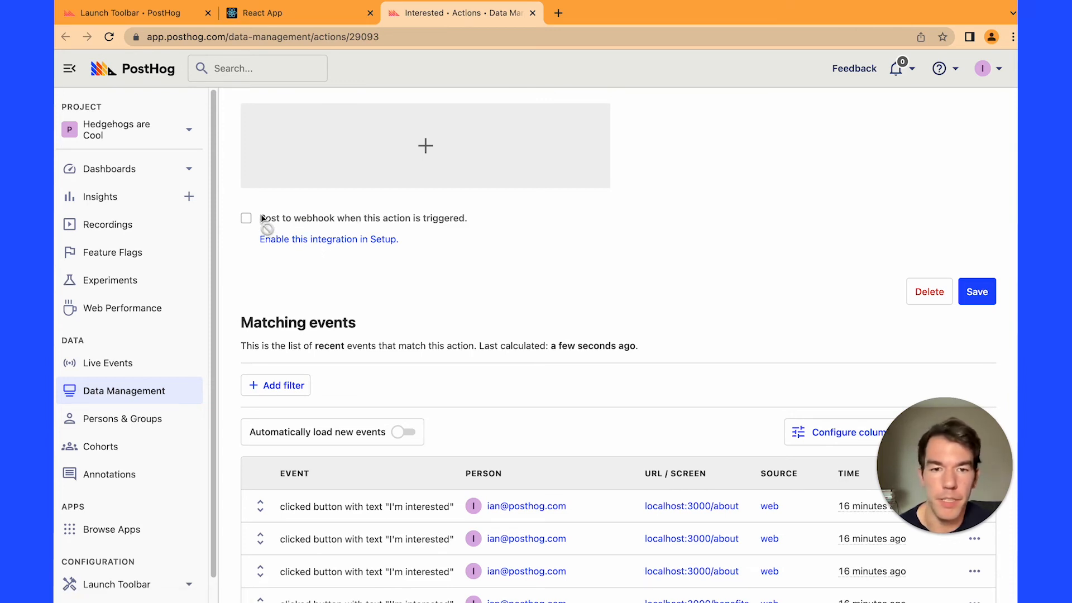
{"action": "mouse_move", "coordinate": [357, 532]}
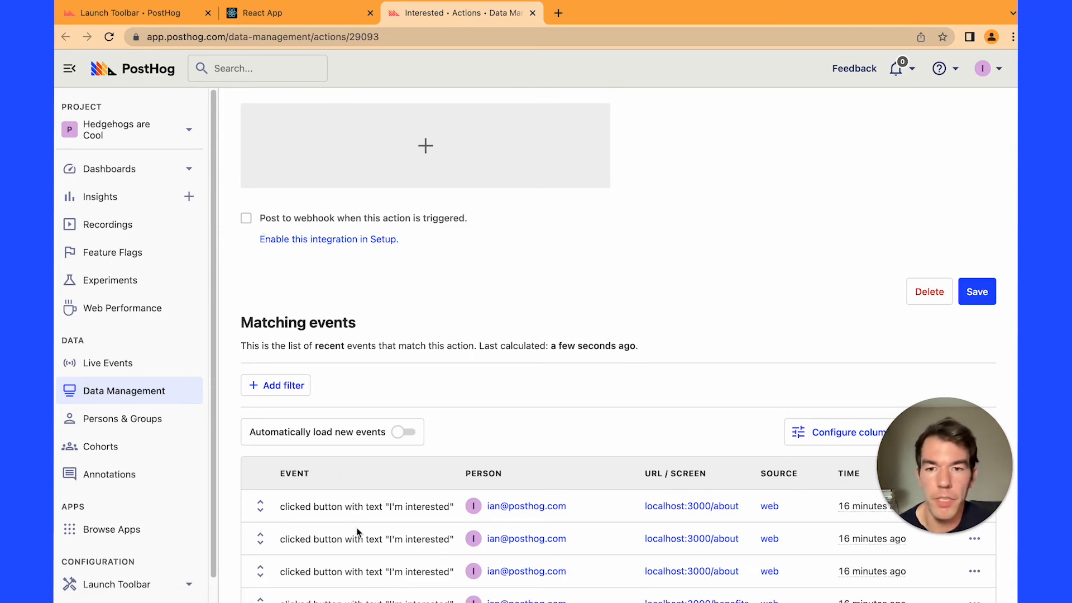
{"action": "mouse_move", "coordinate": [600, 294]}
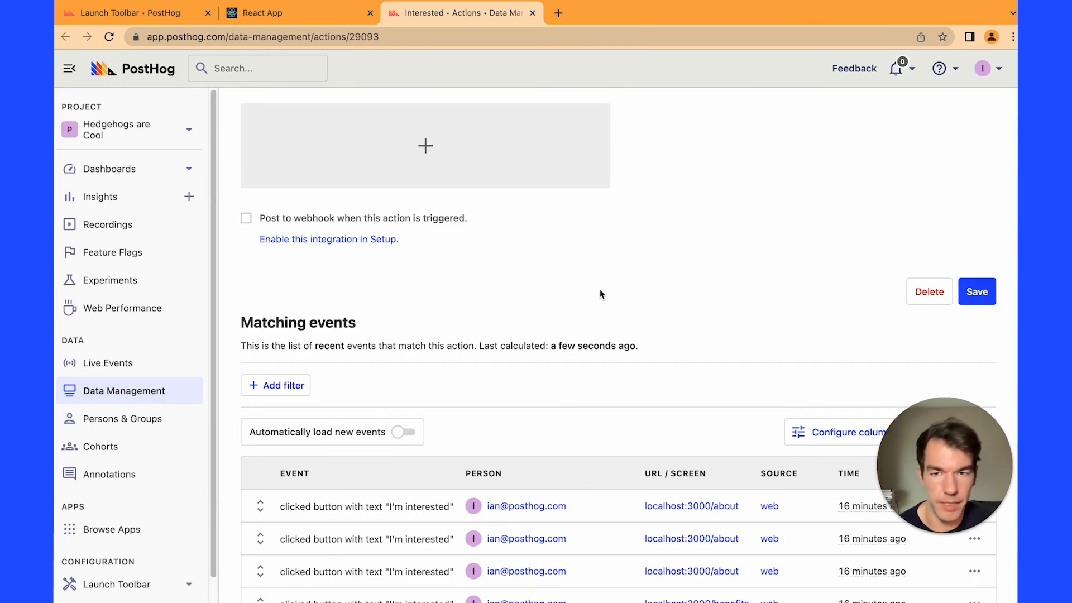